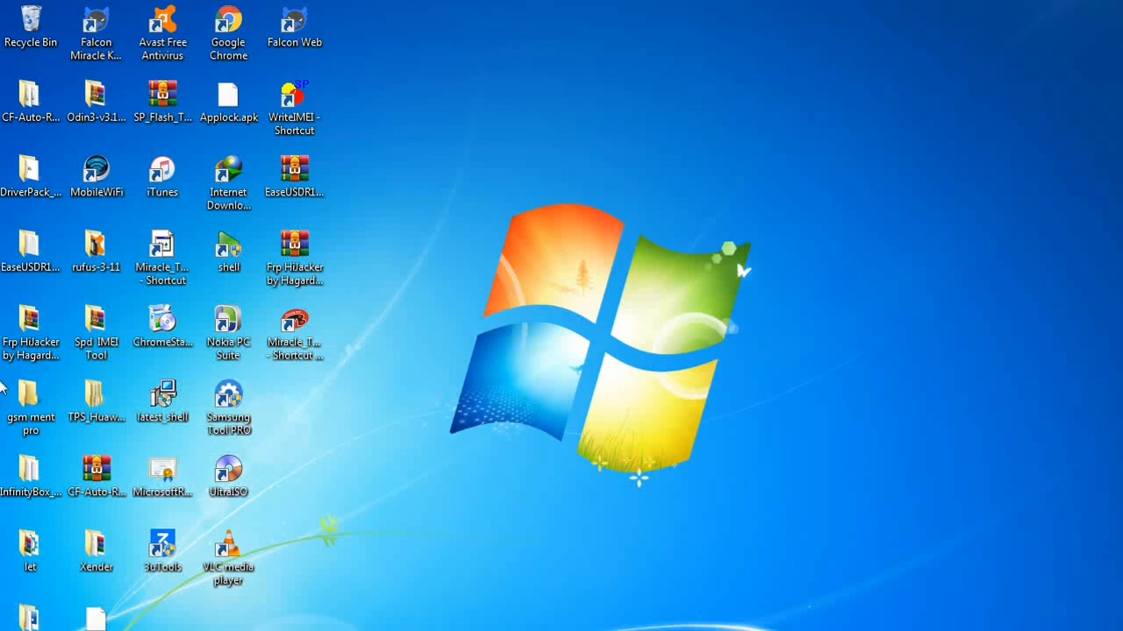
Open Marvel Tool.rar from the gsm ment pro folder and enter its archive password
double_click(28, 400)
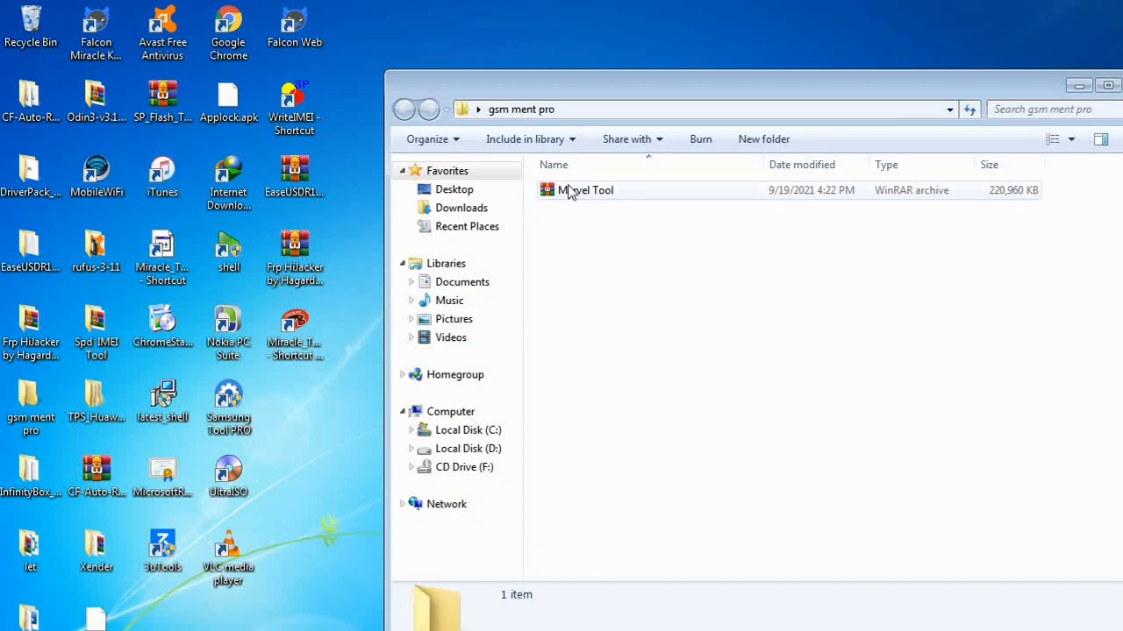
left_click(585, 190)
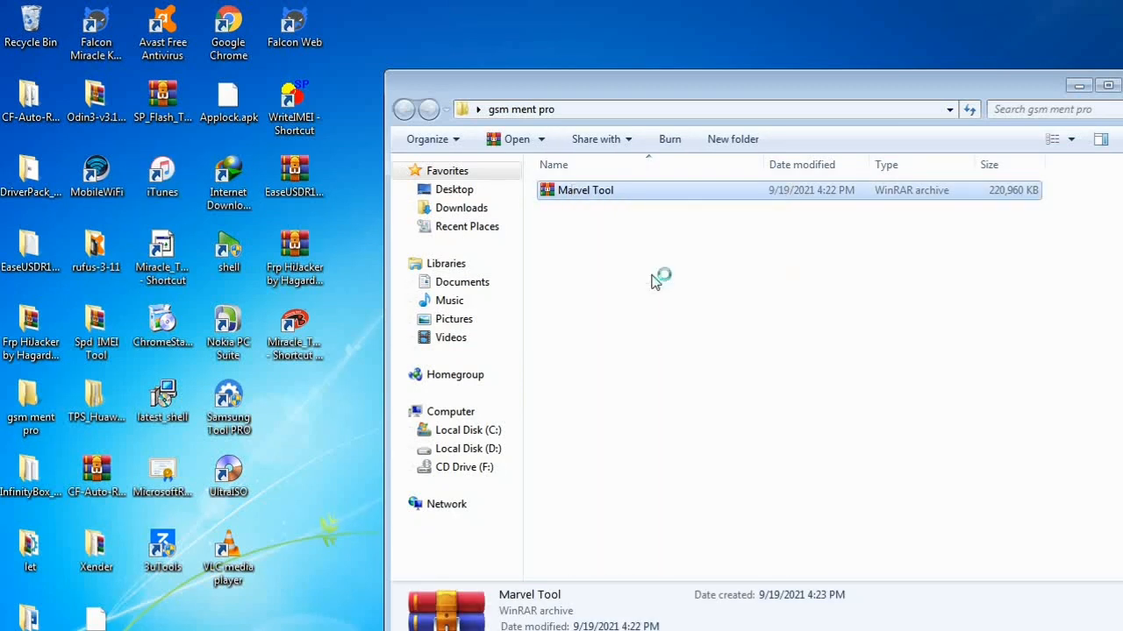
double_click(586, 190)
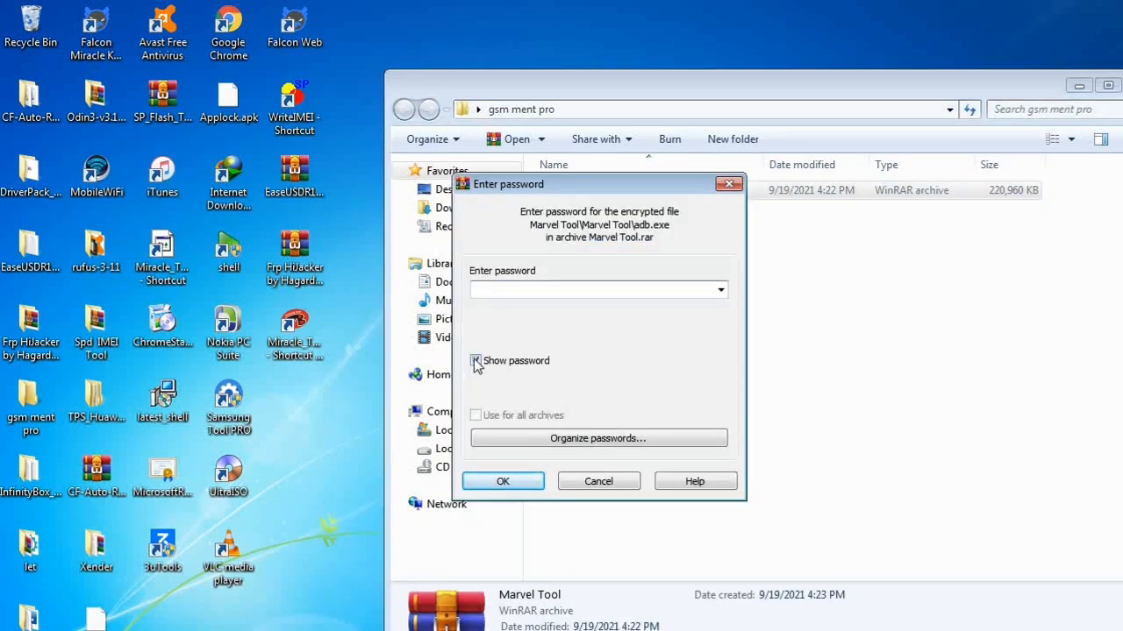
type("•")
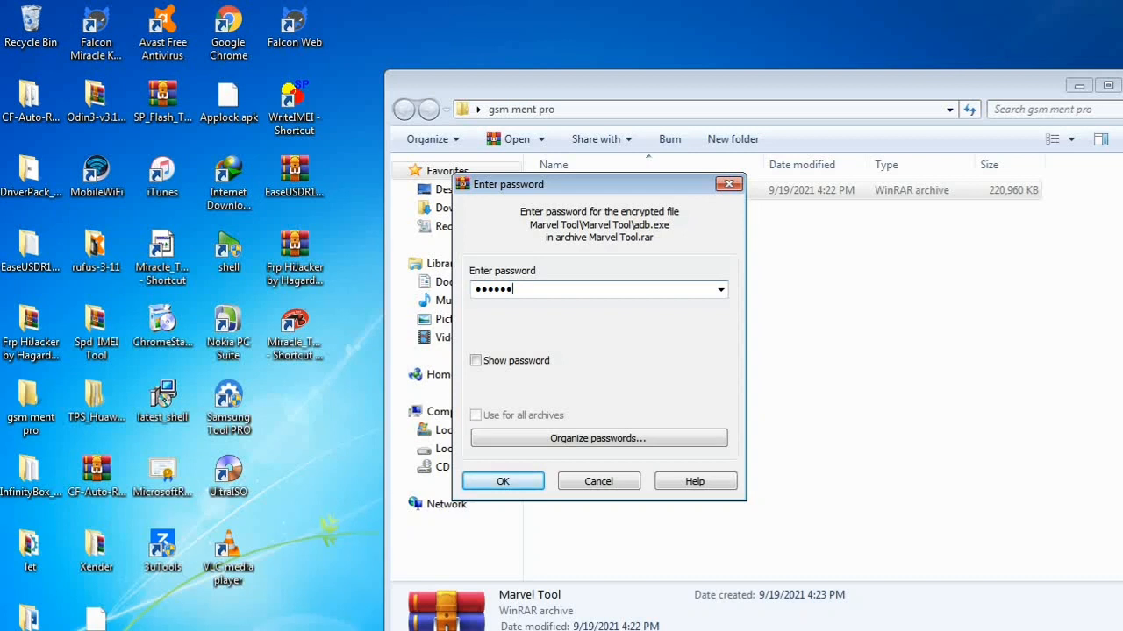
Confirm the password so WinRAR extracts the archive into a Marvel Tool folder
left_click(502, 481)
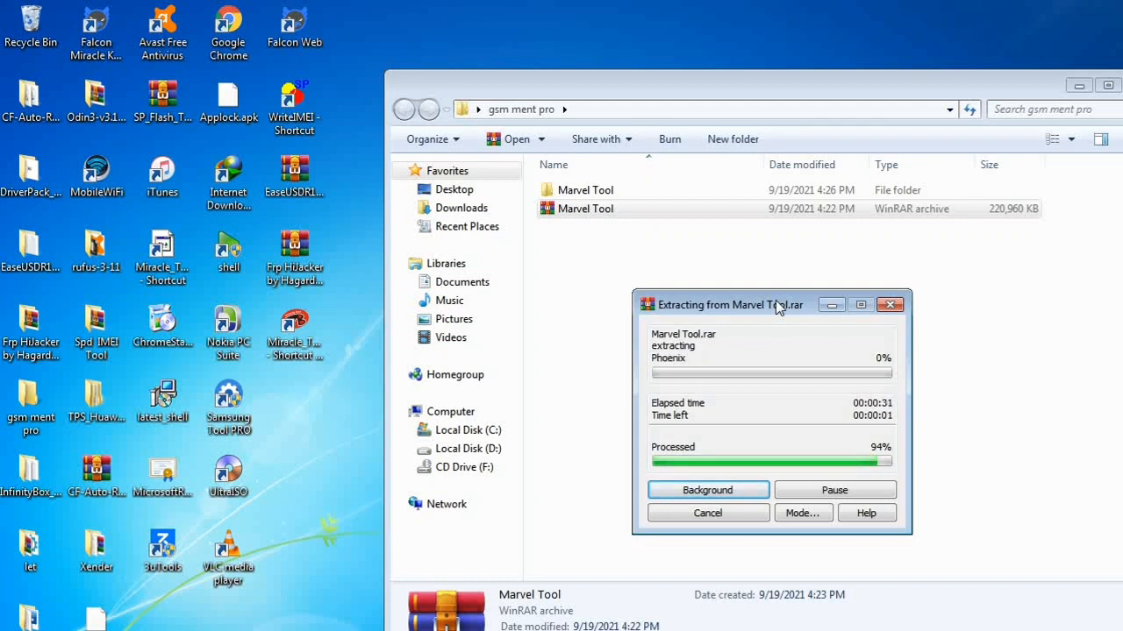
mouse_move(751, 347)
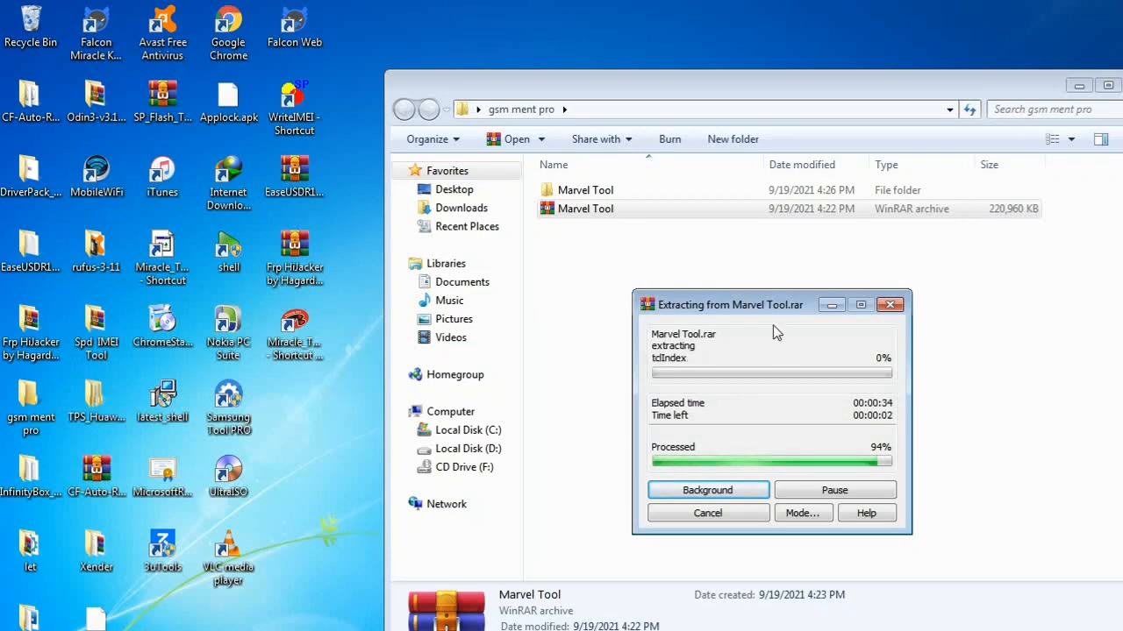
mouse_move(782, 305)
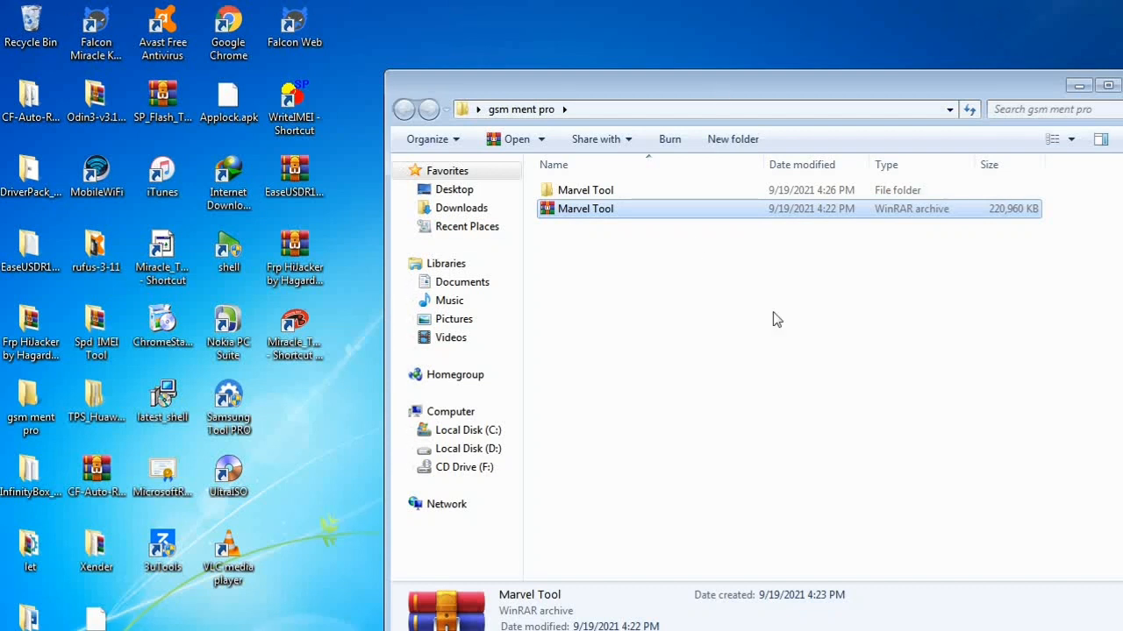
Enter the extracted Marvel Tool folder and launch Marveltool as administrator
left_click(586, 190)
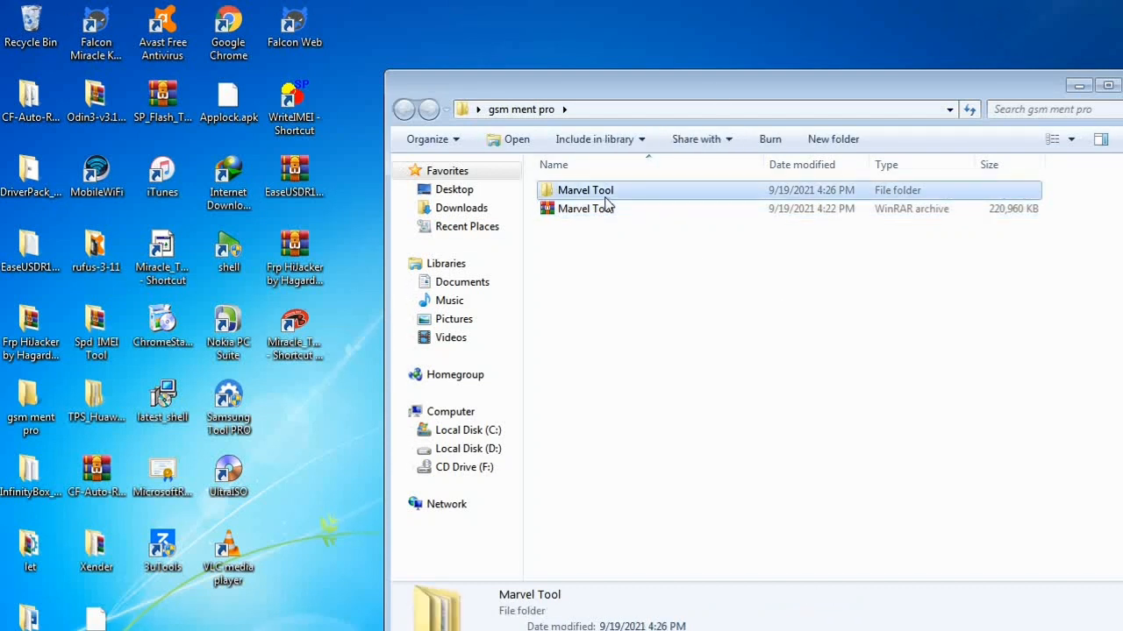
double_click(584, 190)
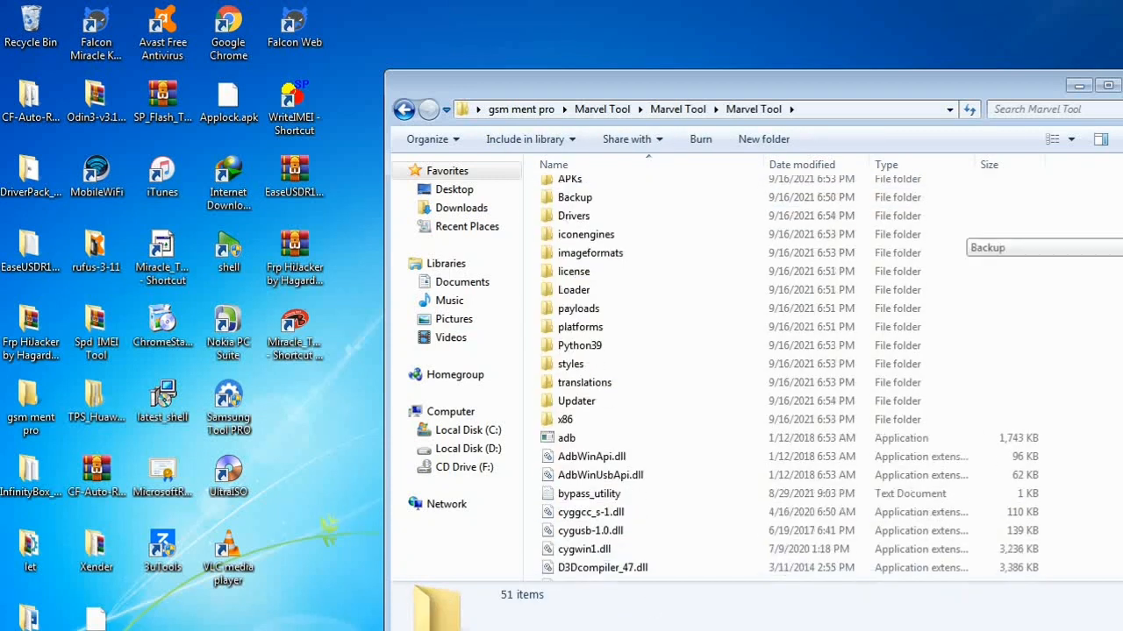
scroll("down", 3)
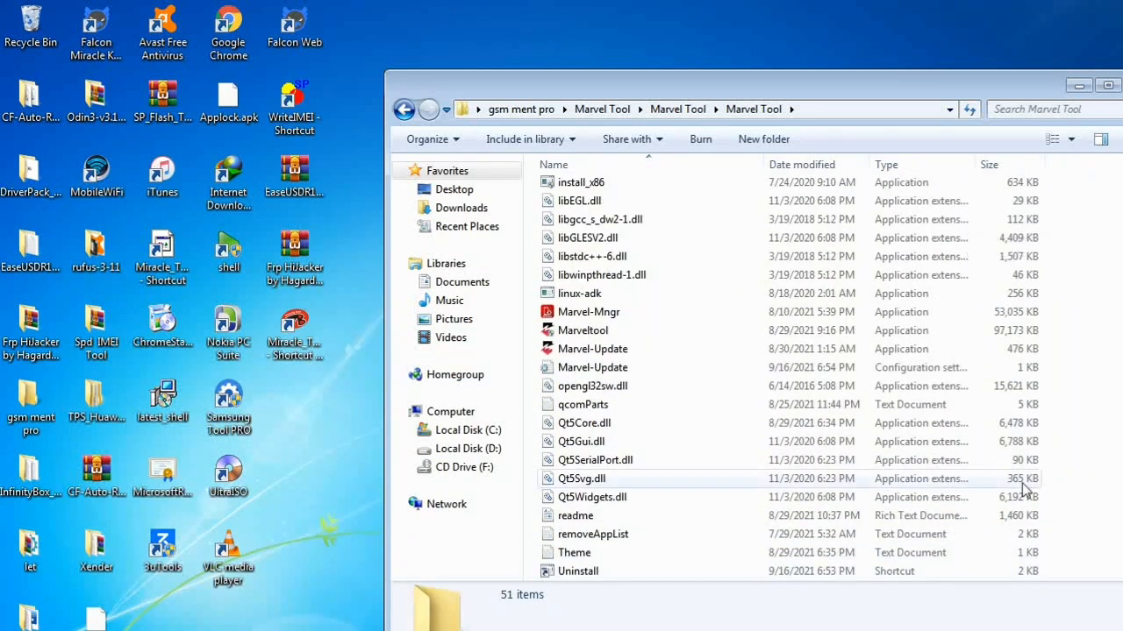
left_click(592, 349)
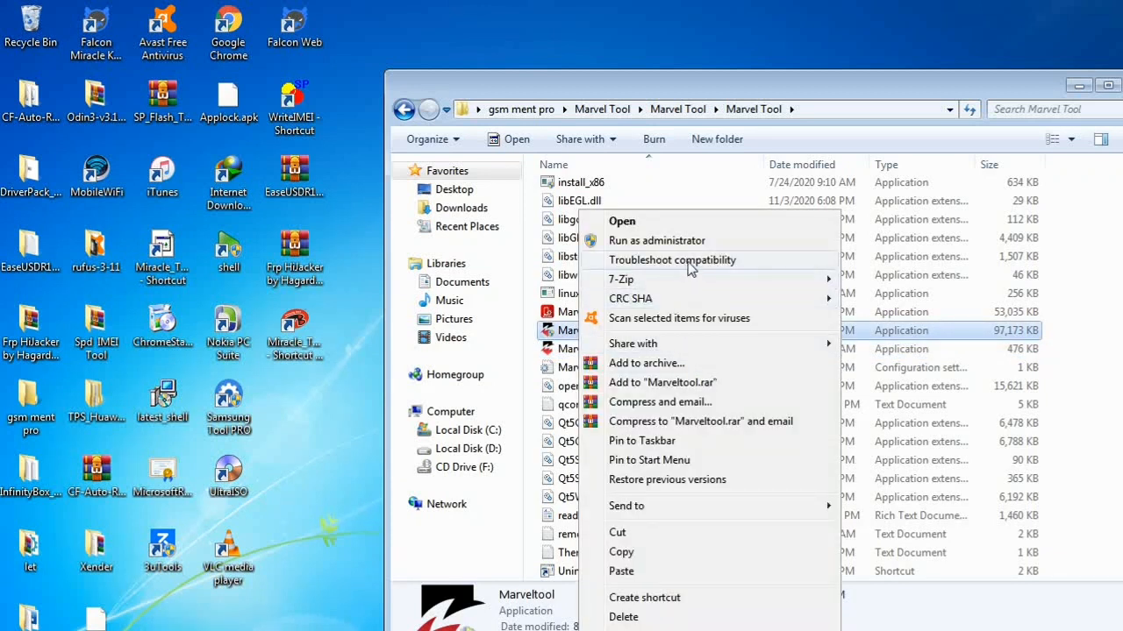
left_click(859, 404)
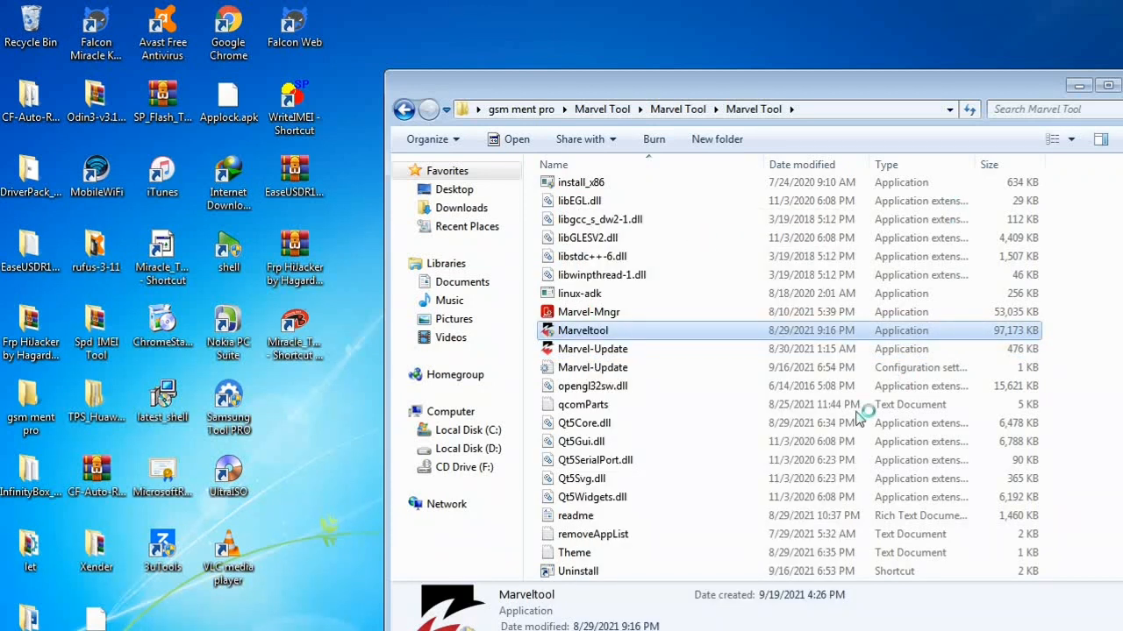
double_click(582, 330)
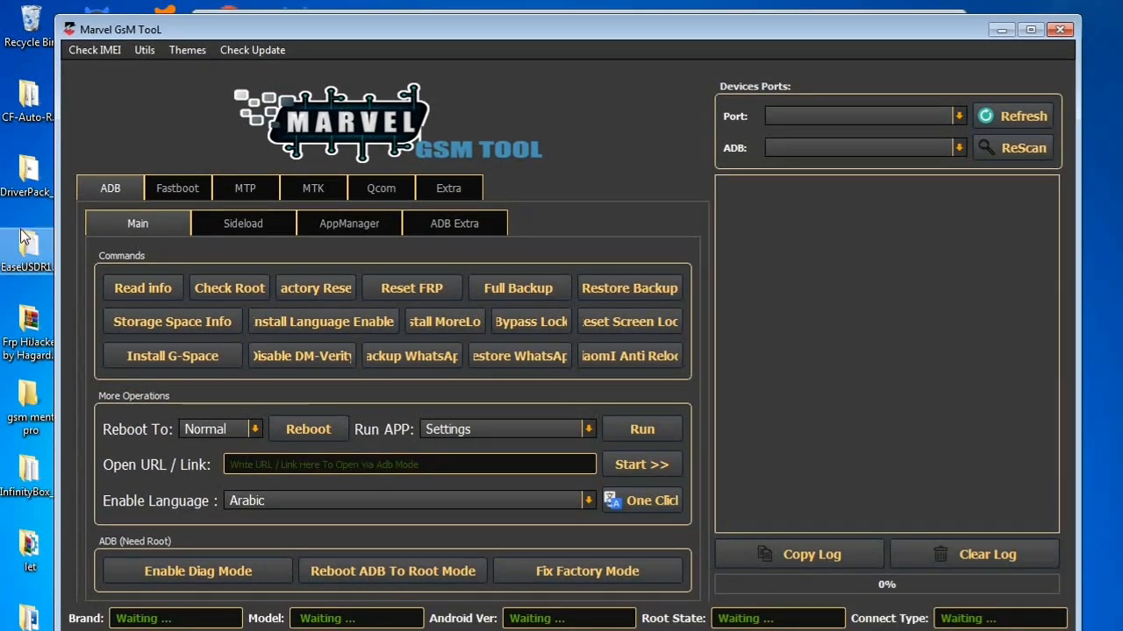
mouse_move(475, 218)
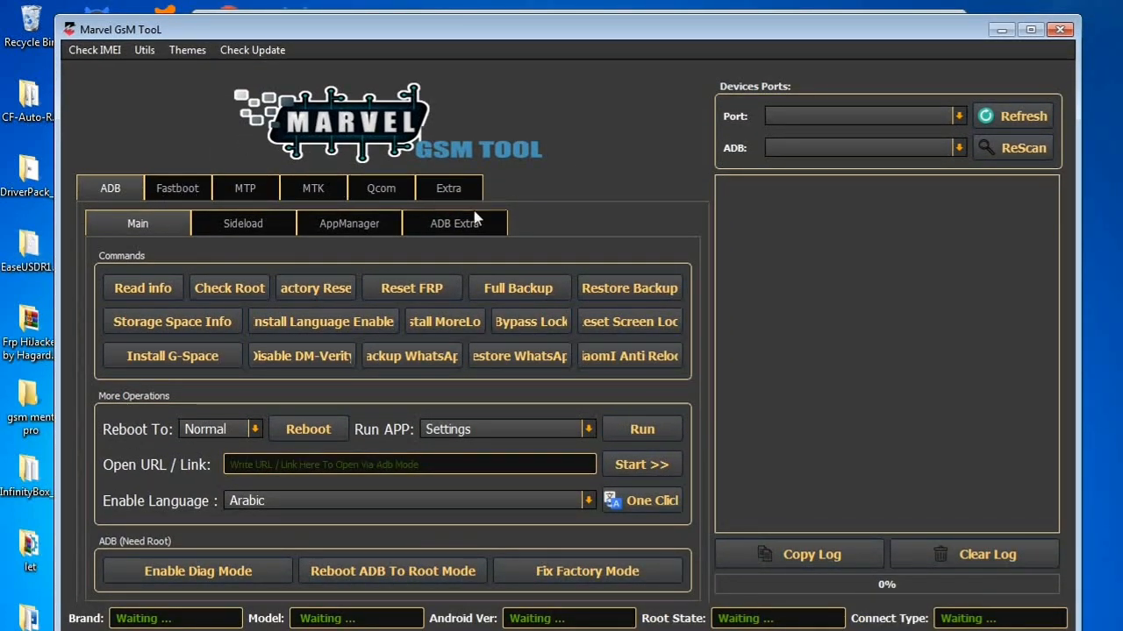
mouse_move(186, 196)
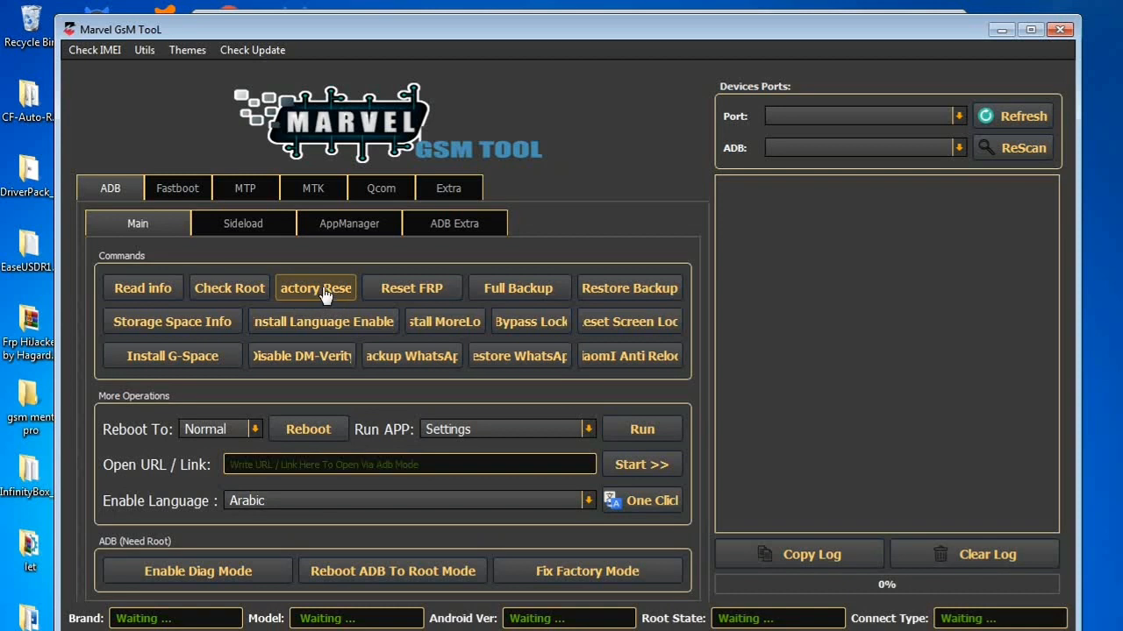
mouse_move(307, 284)
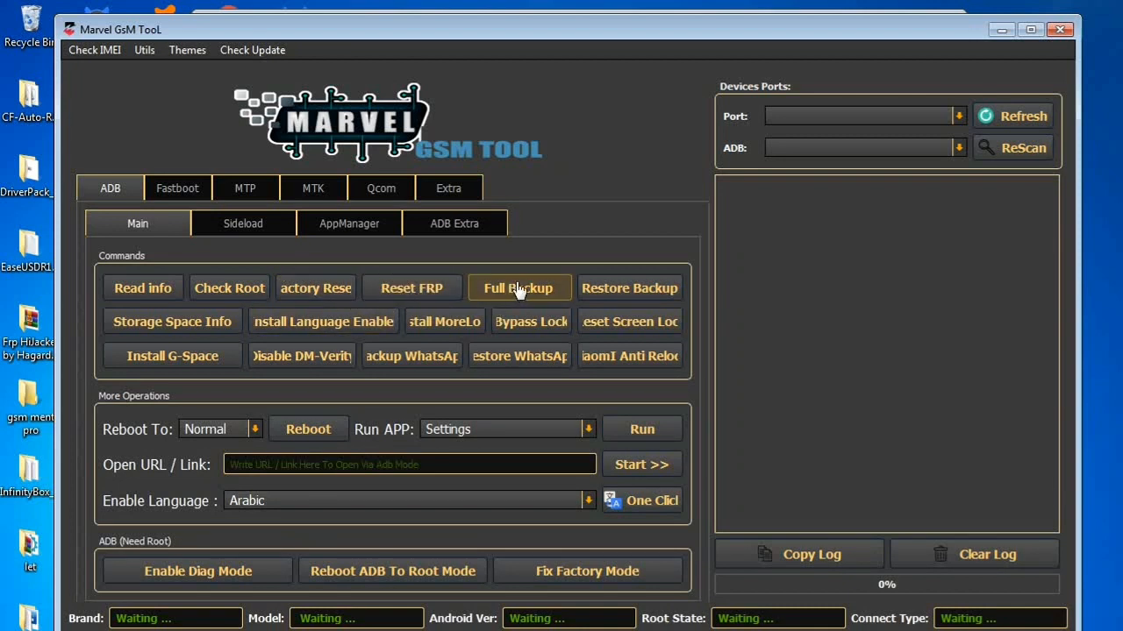
mouse_move(154, 227)
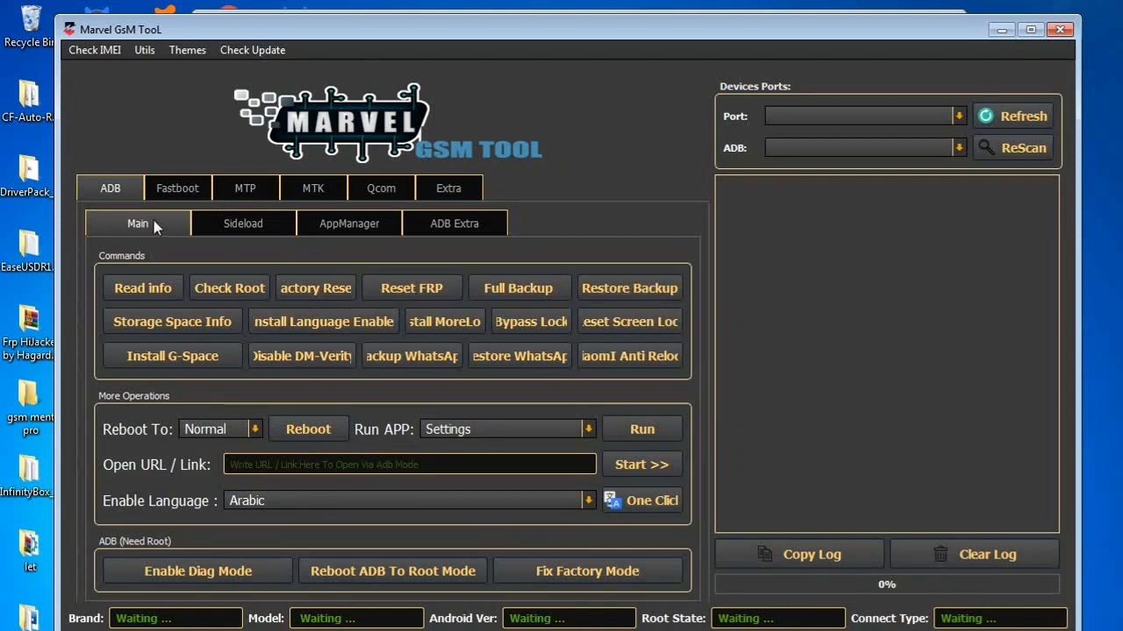
mouse_move(302, 333)
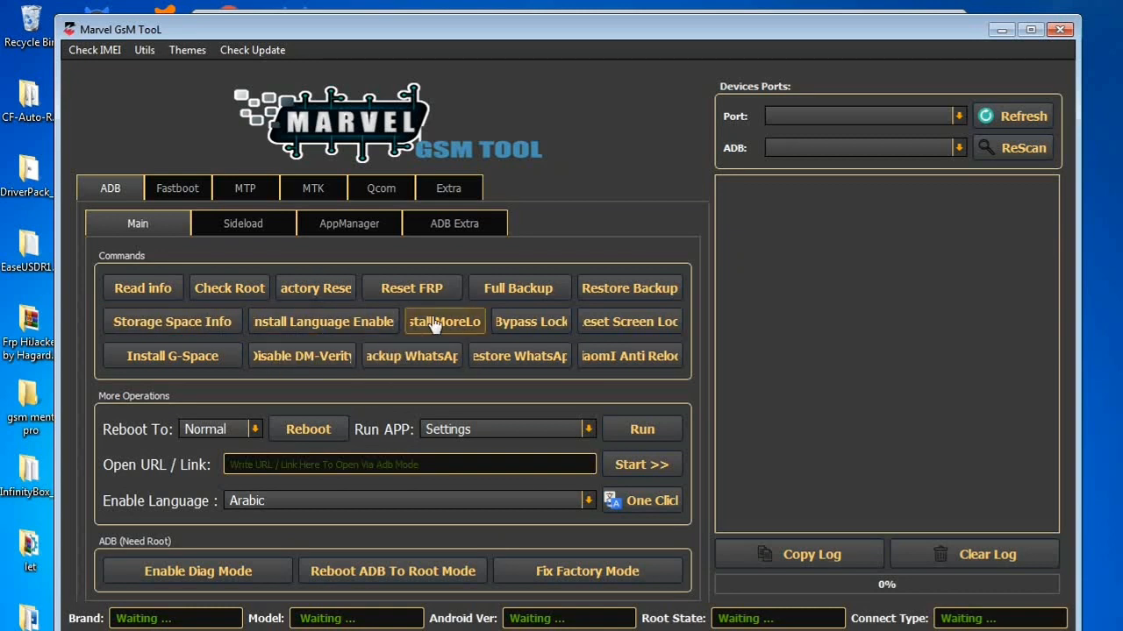
mouse_move(242, 392)
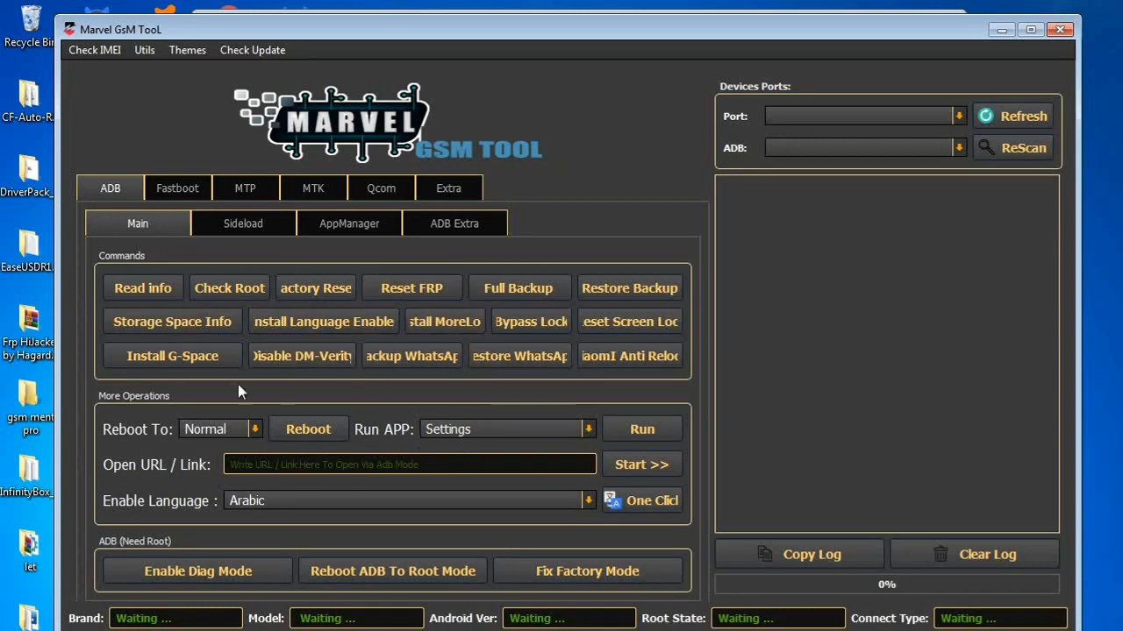
Switch from the ADB Main commands to the ADB Sideload page
left_click(242, 223)
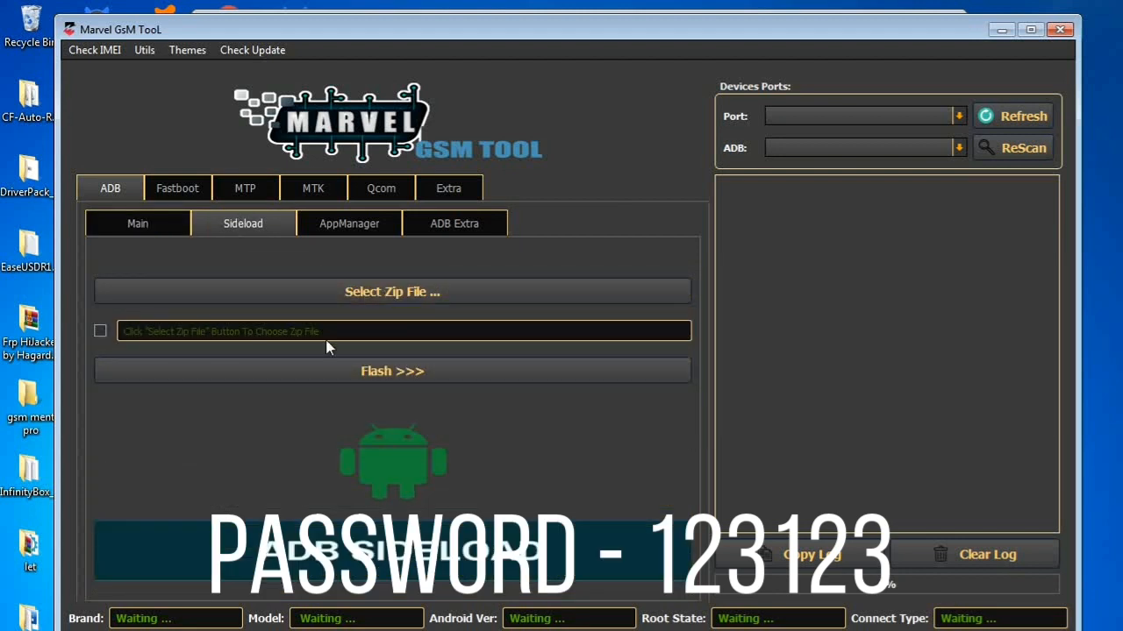
mouse_move(335, 227)
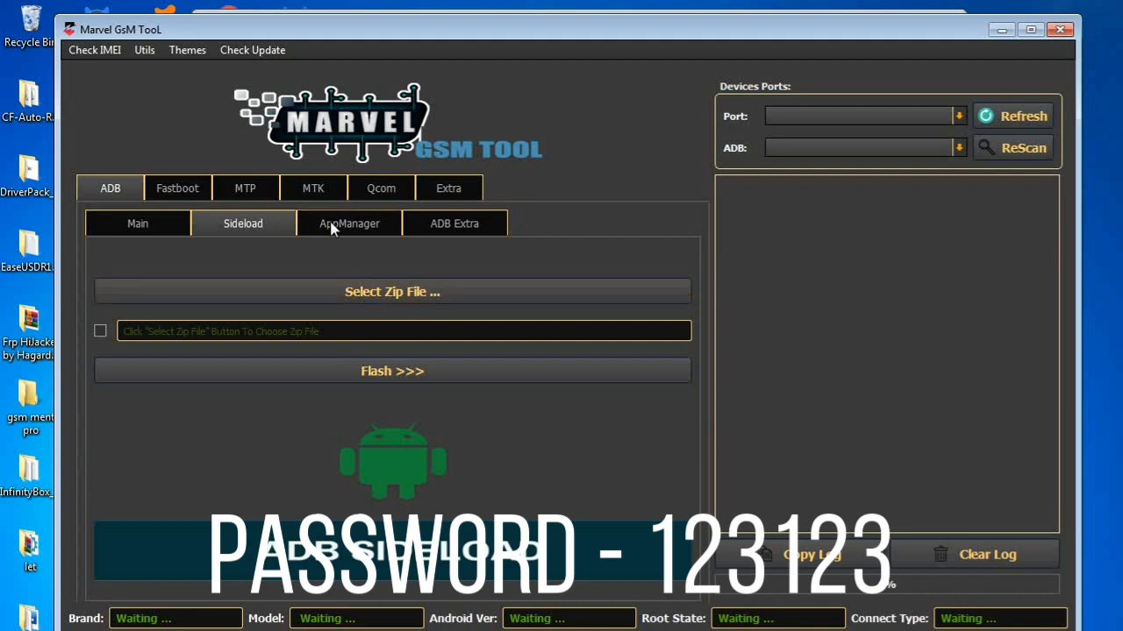
View the AppManager and ADB Extra pages, then move on to the Fastboot section
left_click(347, 223)
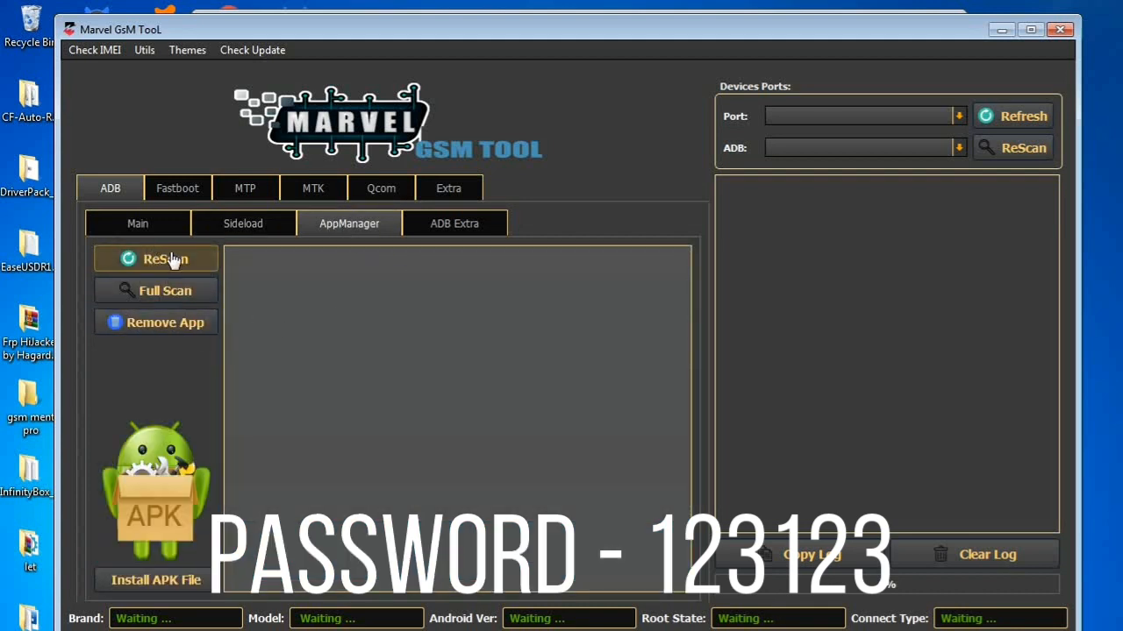
mouse_move(179, 330)
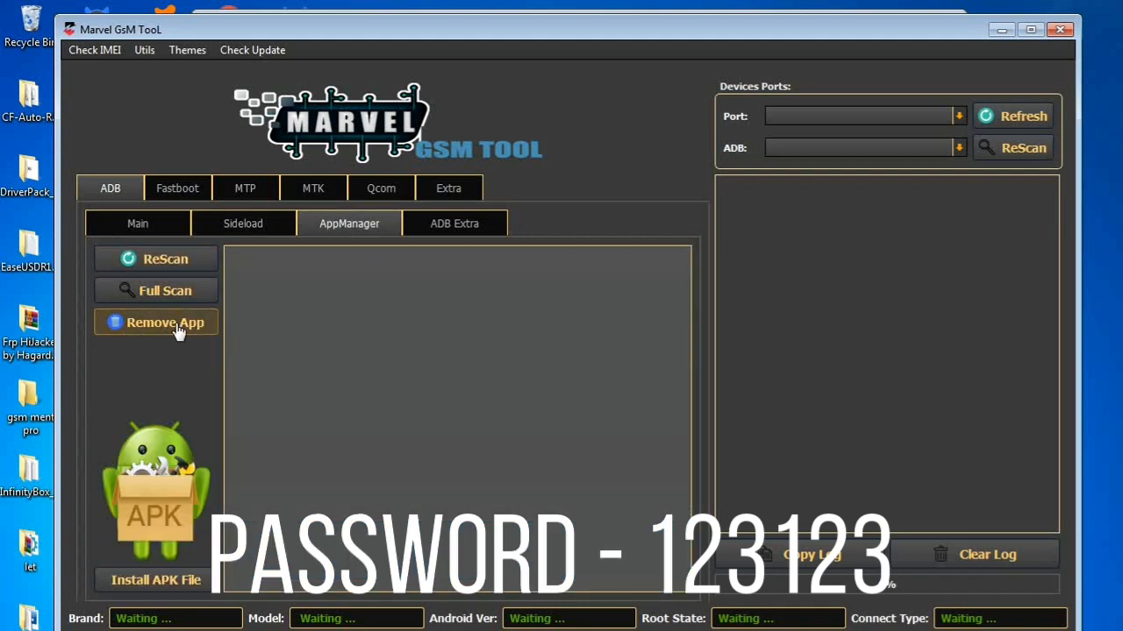
left_click(454, 223)
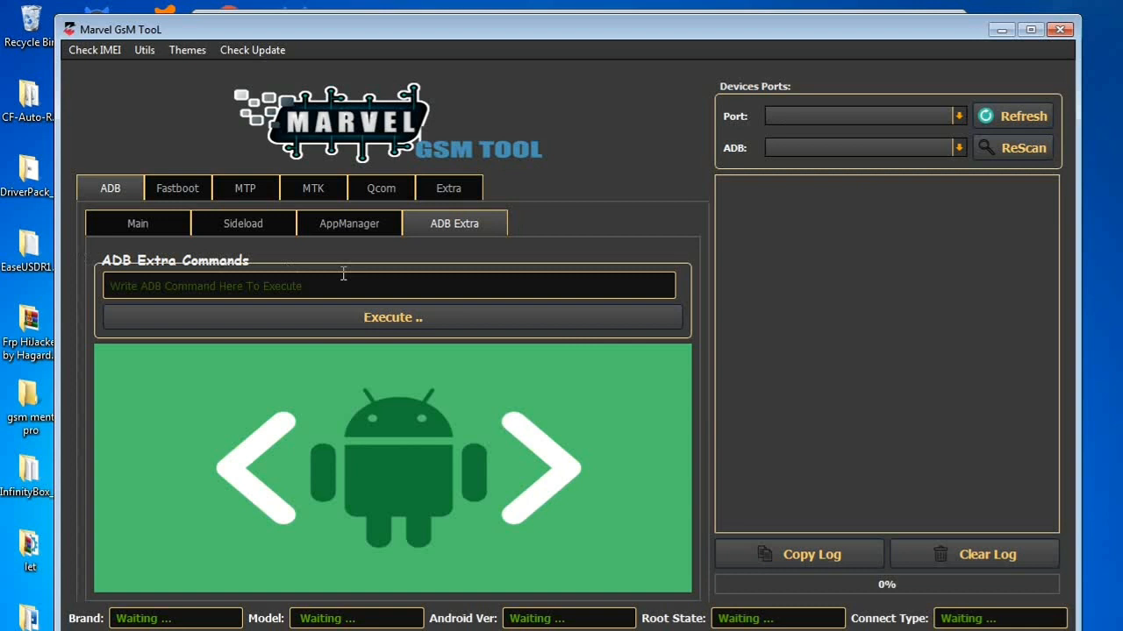
mouse_move(481, 218)
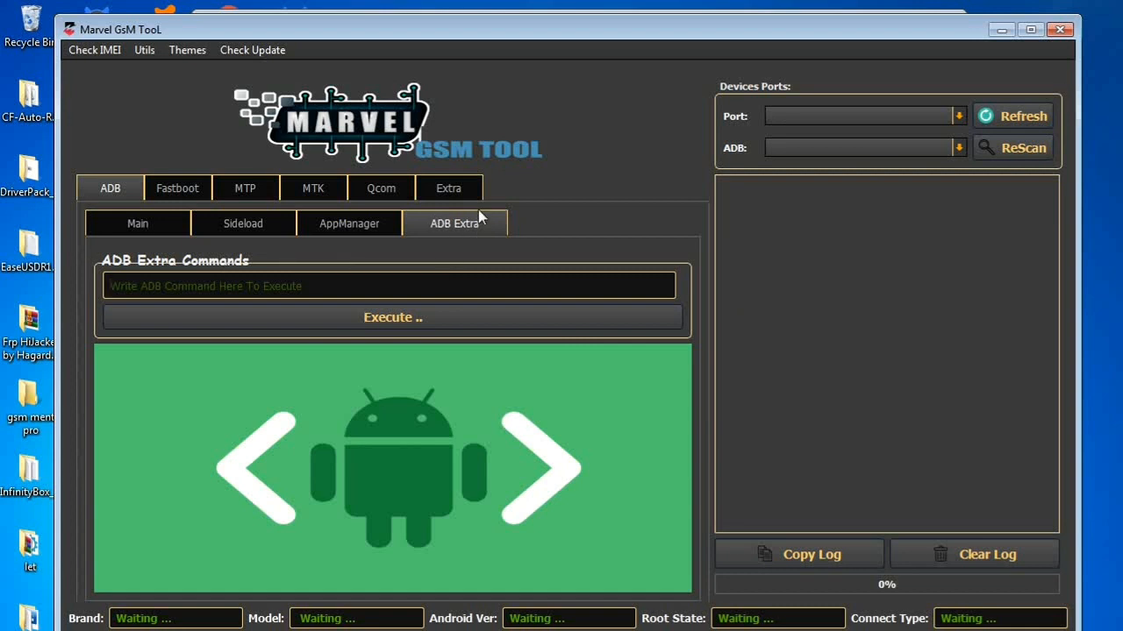
left_click(177, 187)
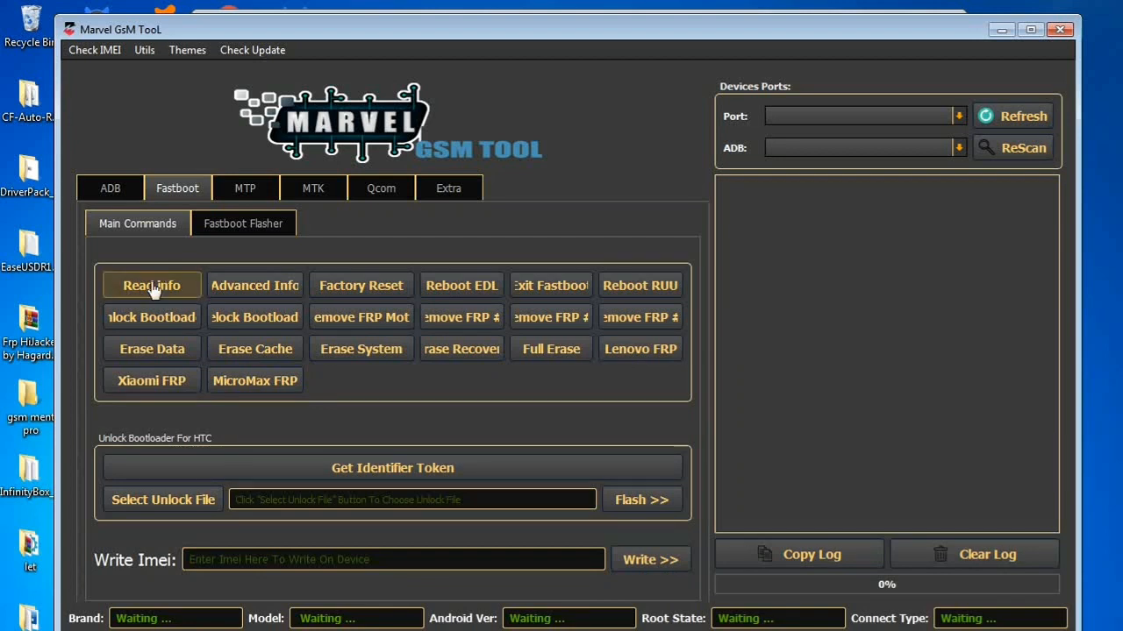
mouse_move(212, 305)
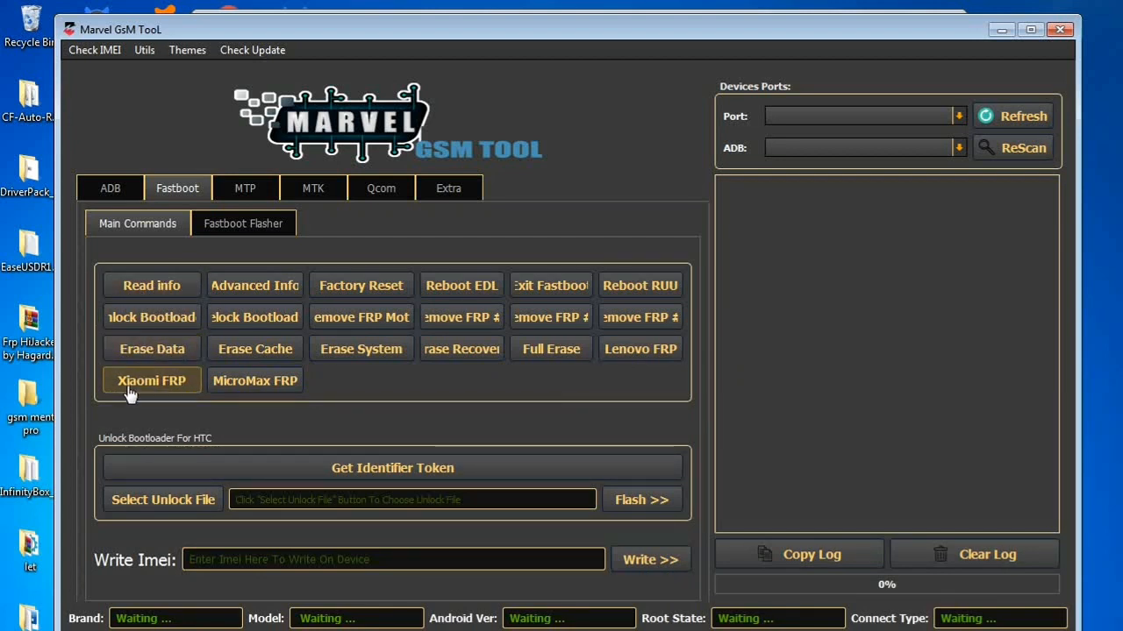
mouse_move(255, 284)
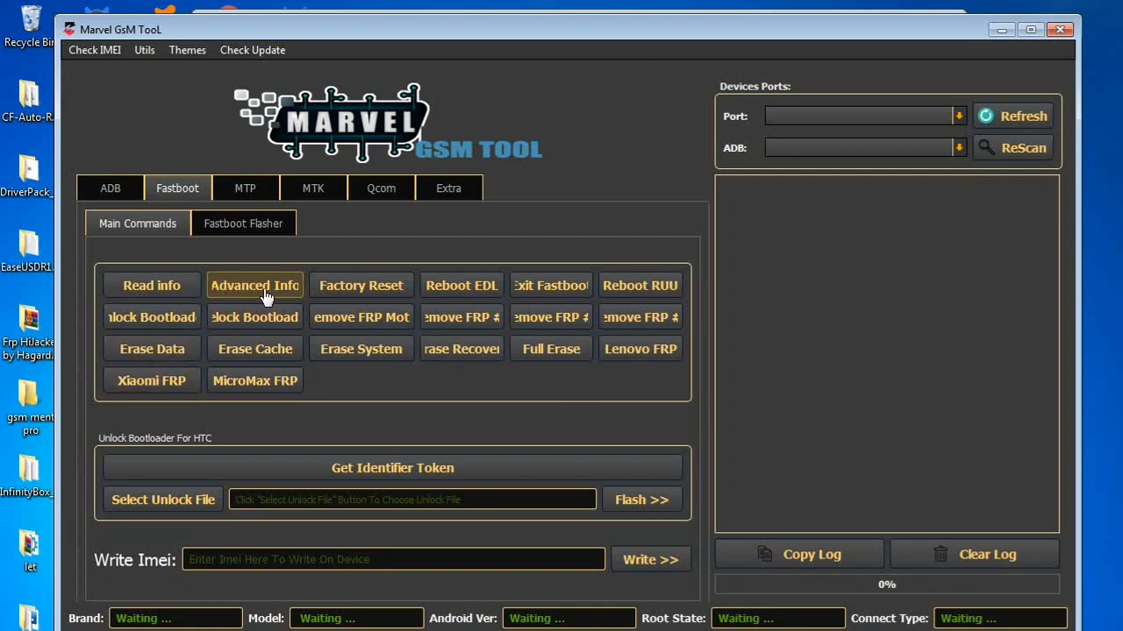
mouse_move(254, 349)
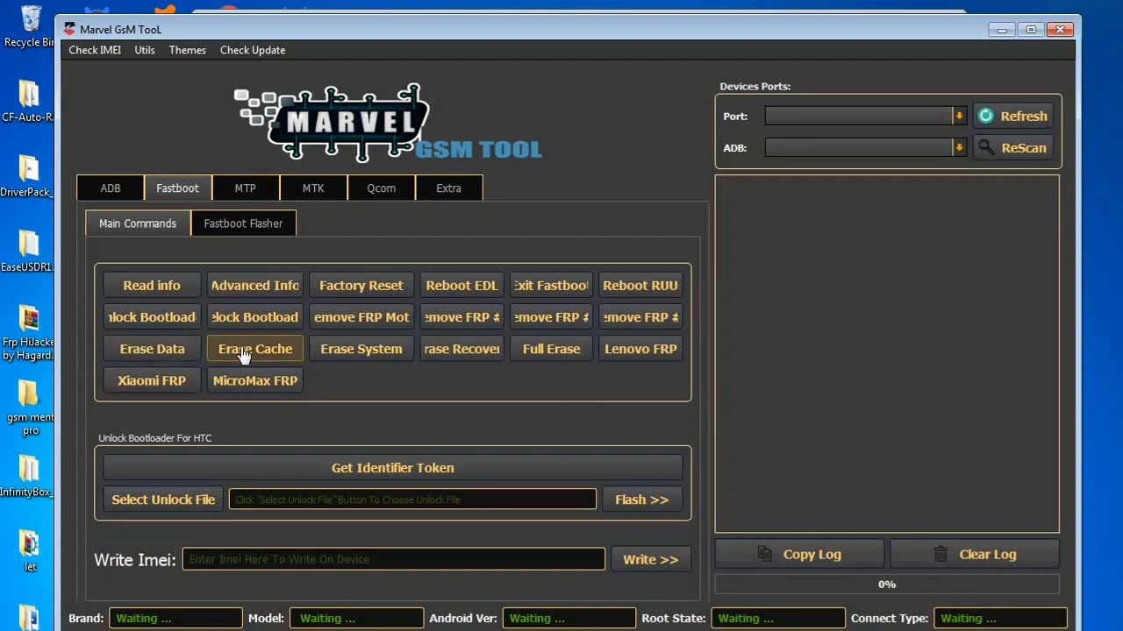
mouse_move(281, 323)
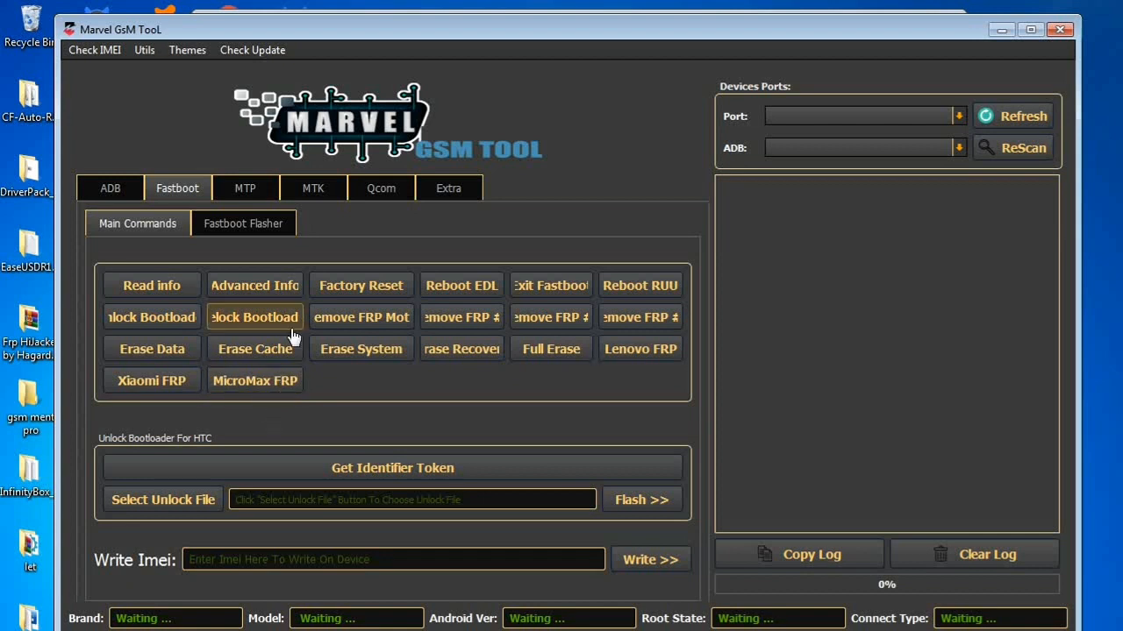
mouse_move(361, 284)
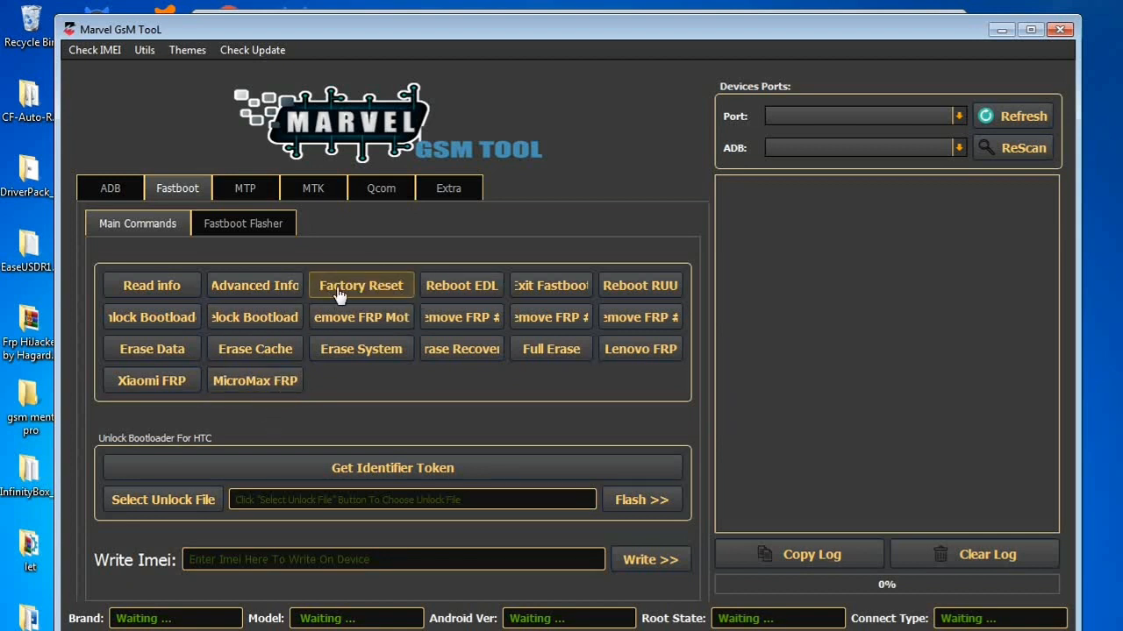
mouse_move(372, 318)
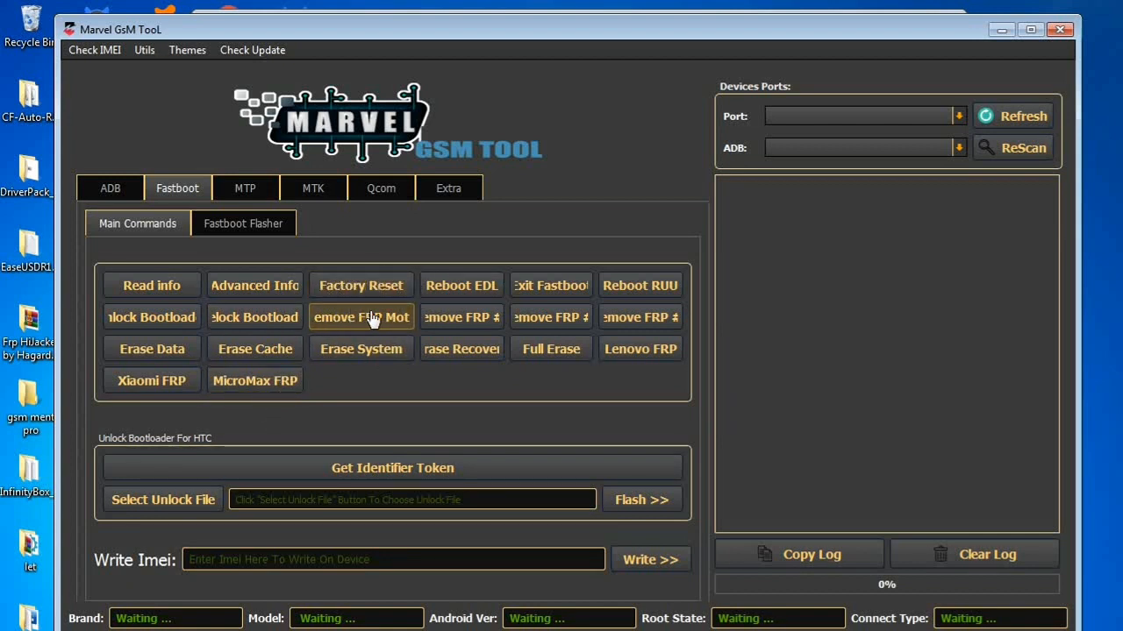
mouse_move(386, 361)
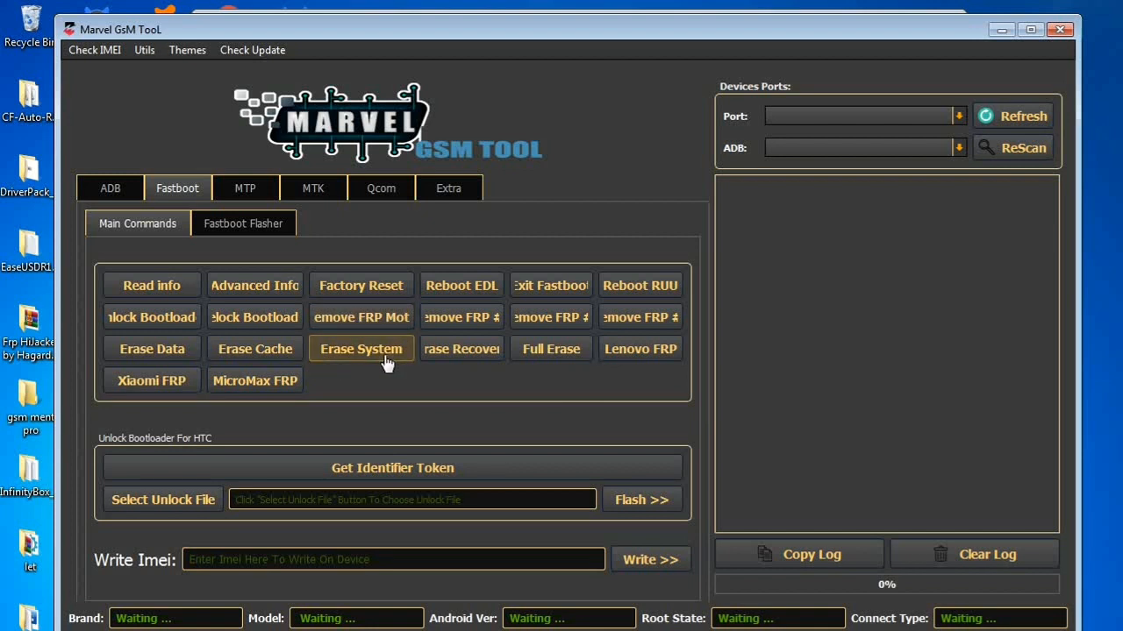
mouse_move(651, 295)
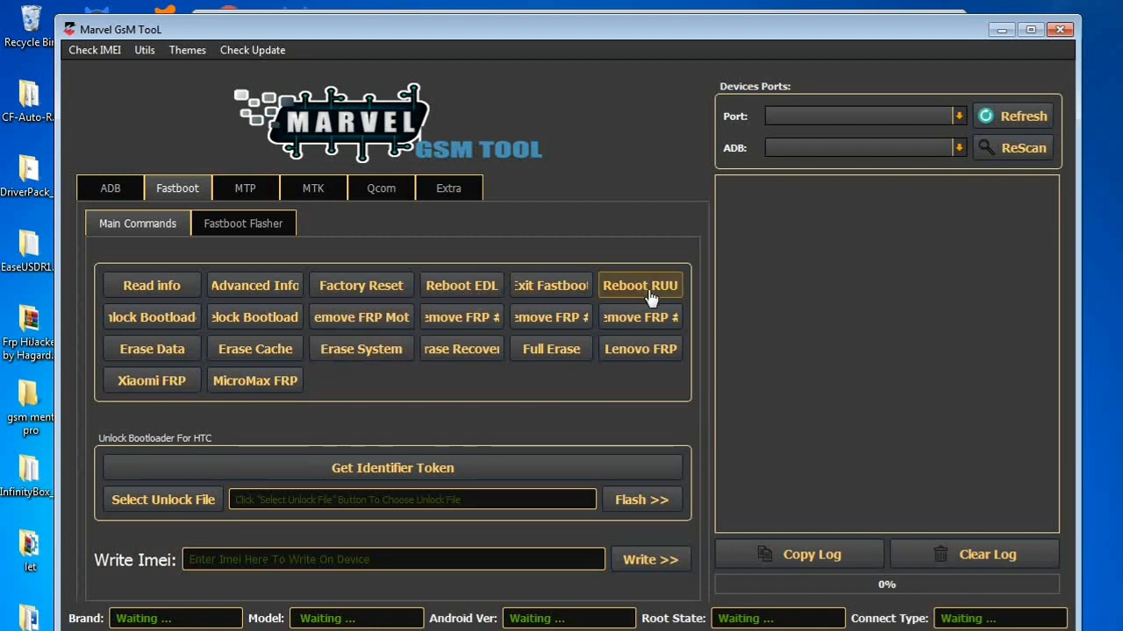
mouse_move(245, 186)
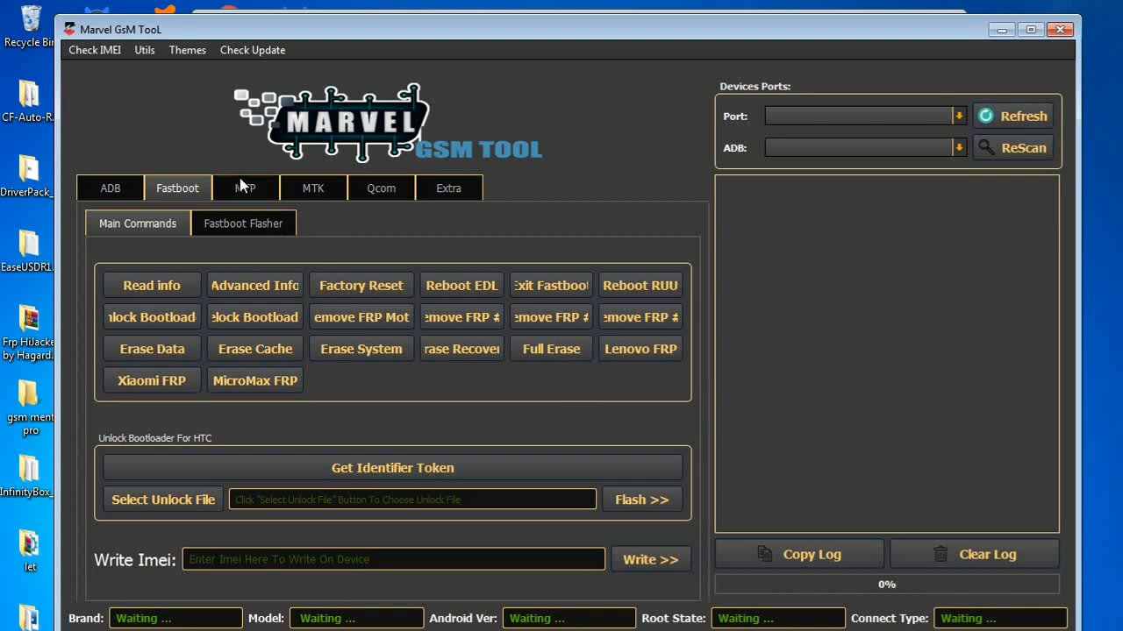
Bring up the Fastboot Flasher page with its partial and full flash options
left_click(242, 223)
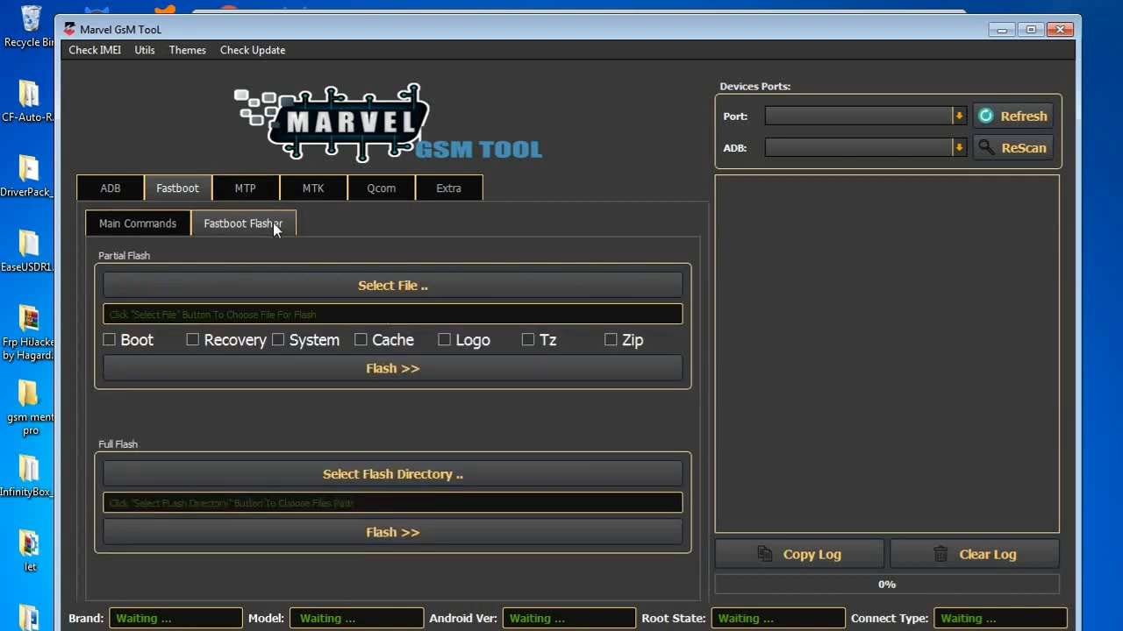
mouse_move(400, 291)
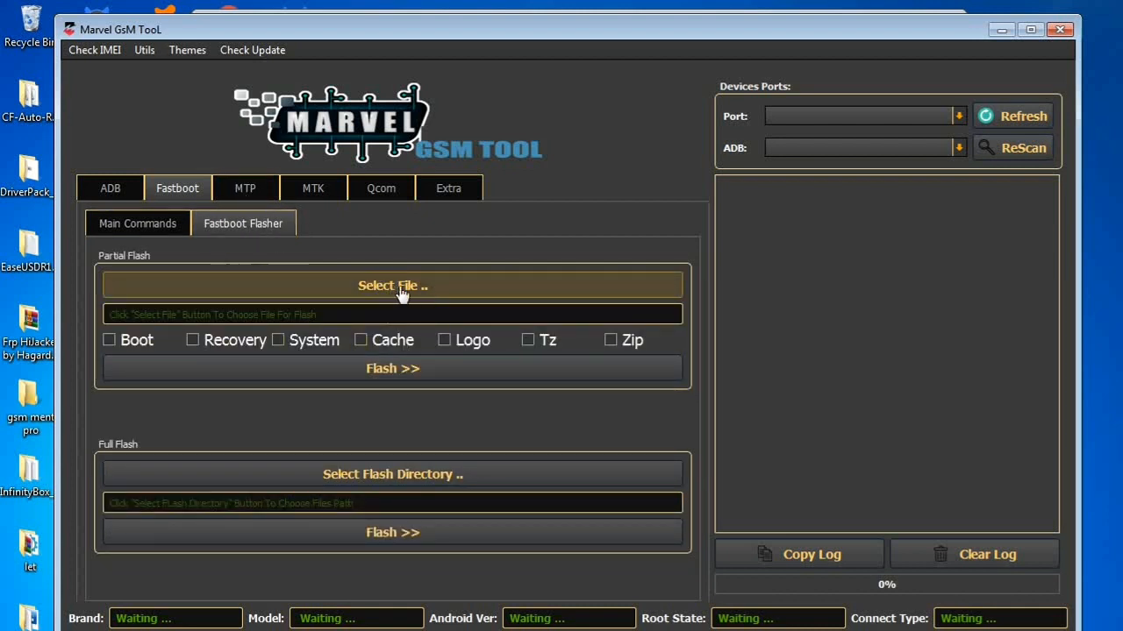
Attempt a partial-flash file selection, dismiss the 'Select Flash File Type First' error, and go to MTP
left_click(393, 284)
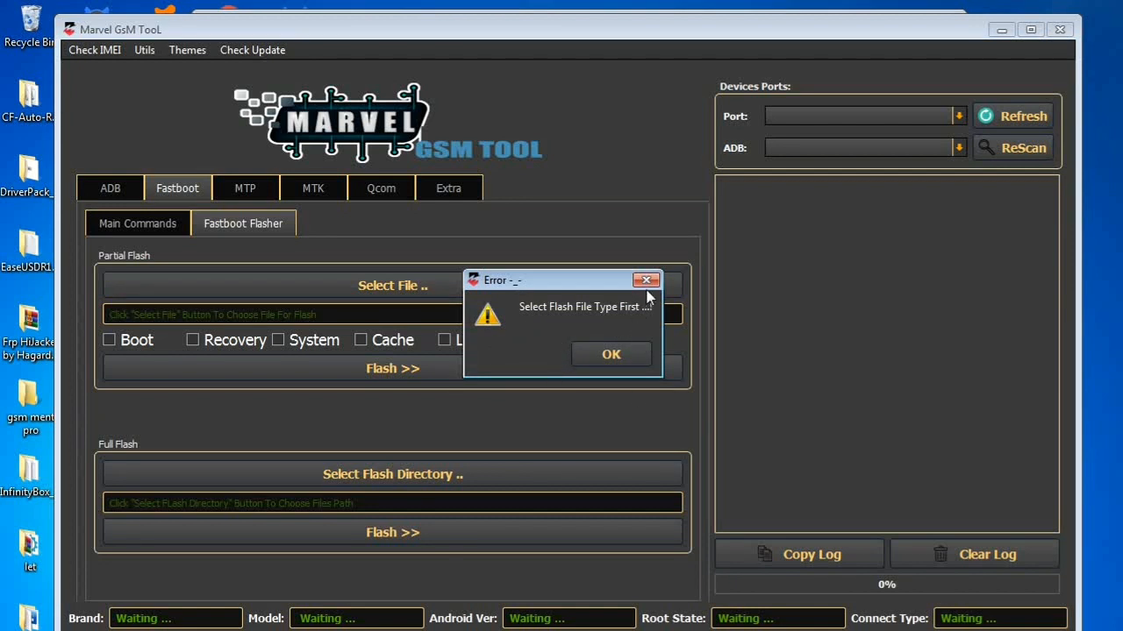
left_click(610, 354)
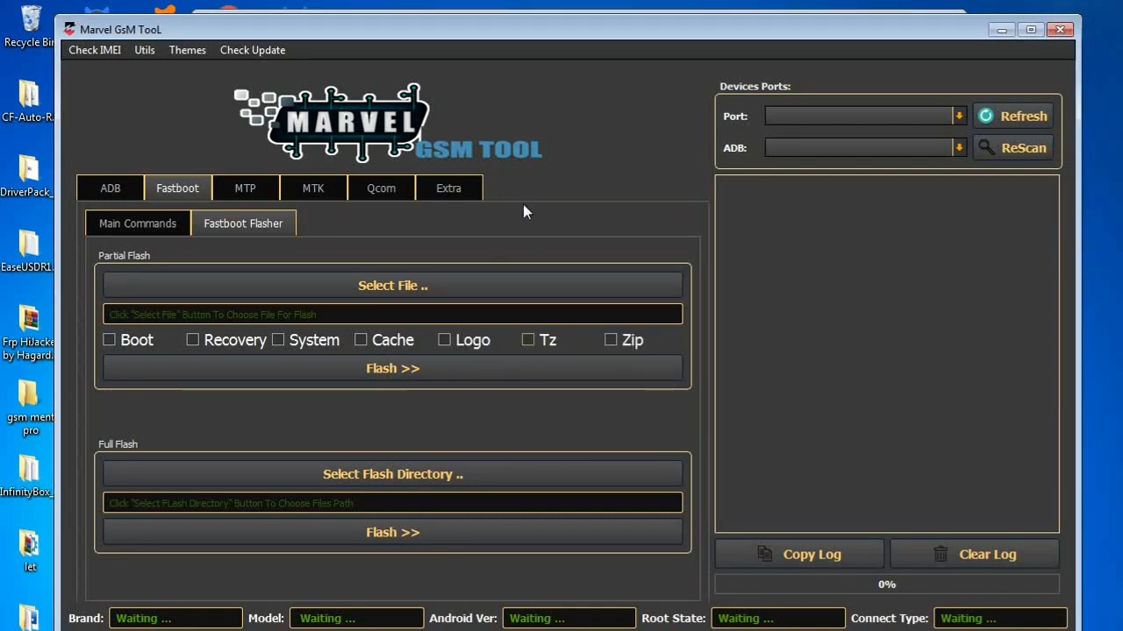
mouse_move(403, 386)
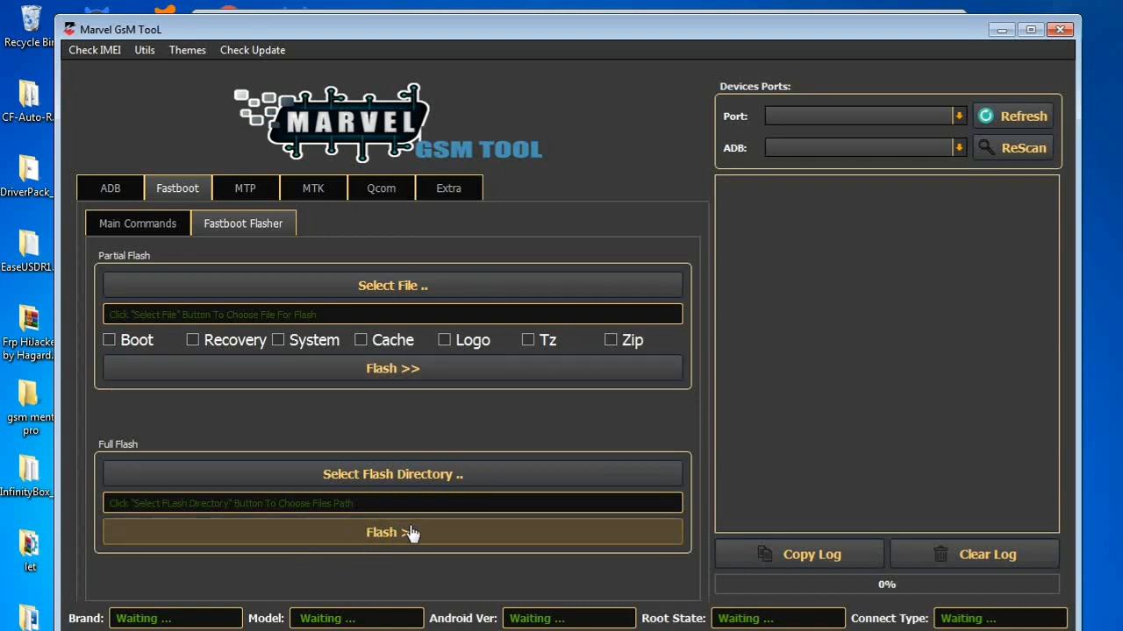
left_click(245, 187)
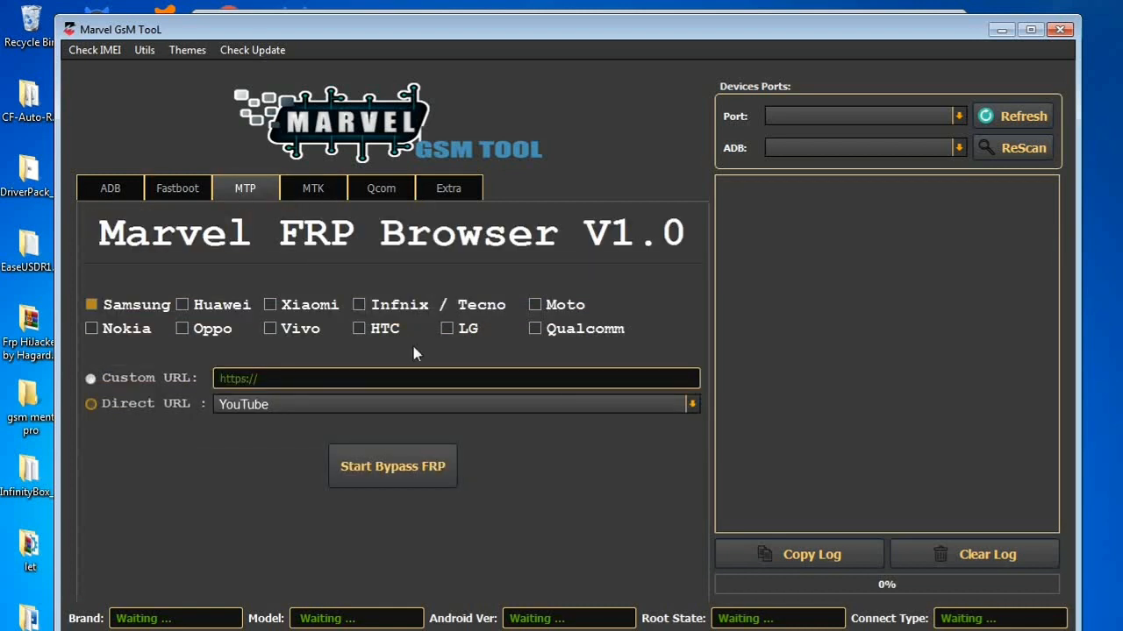
mouse_move(109, 358)
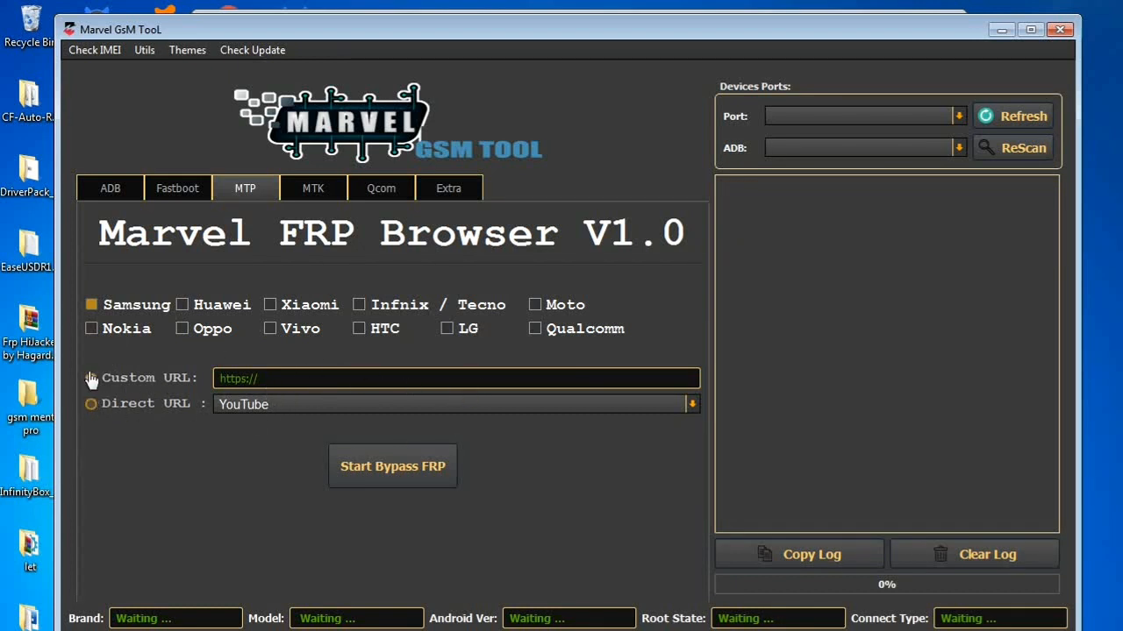
Try Custom and Direct URL, then tick Nokia, Xiaomi, Infinix/Tecno, LG, Moto and finally Qualcomm
left_click(91, 379)
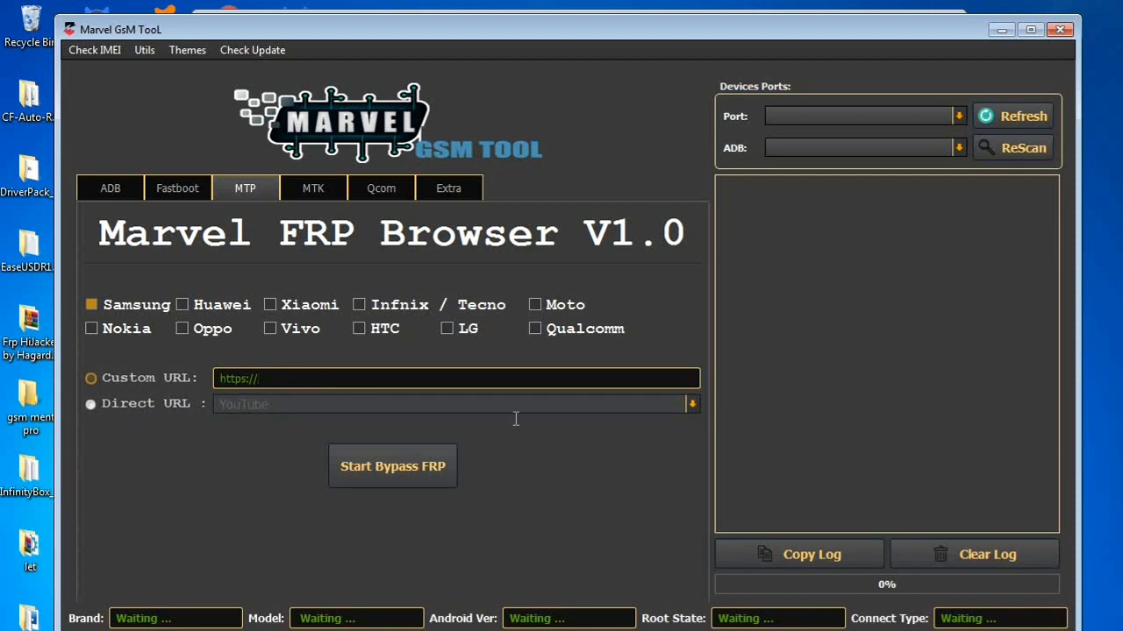
left_click(91, 404)
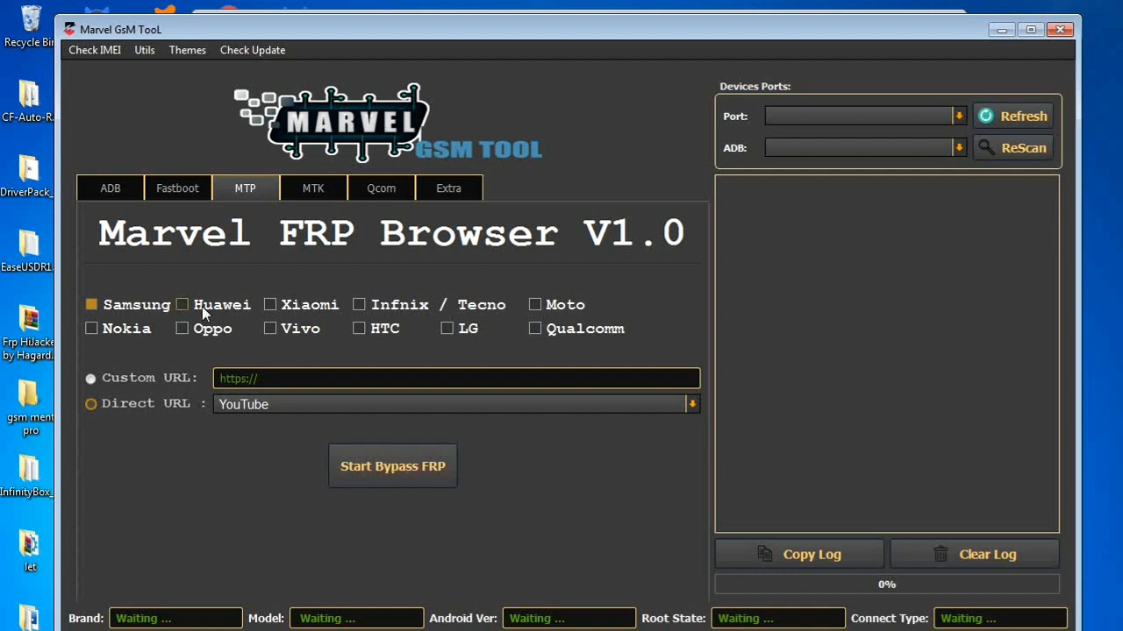
left_click(91, 328)
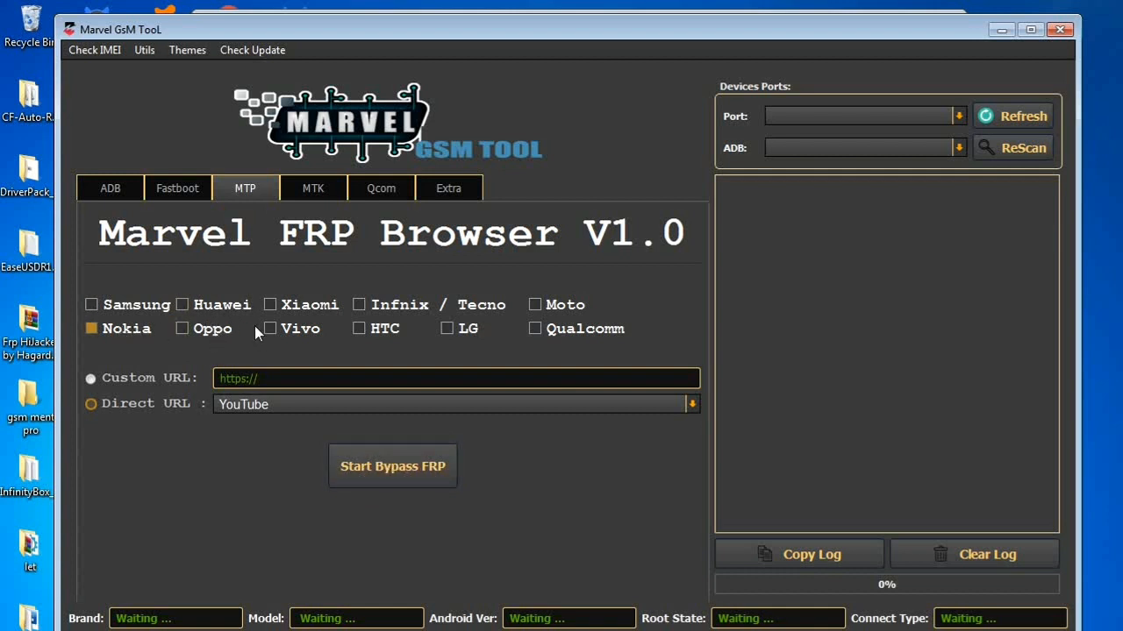
left_click(270, 305)
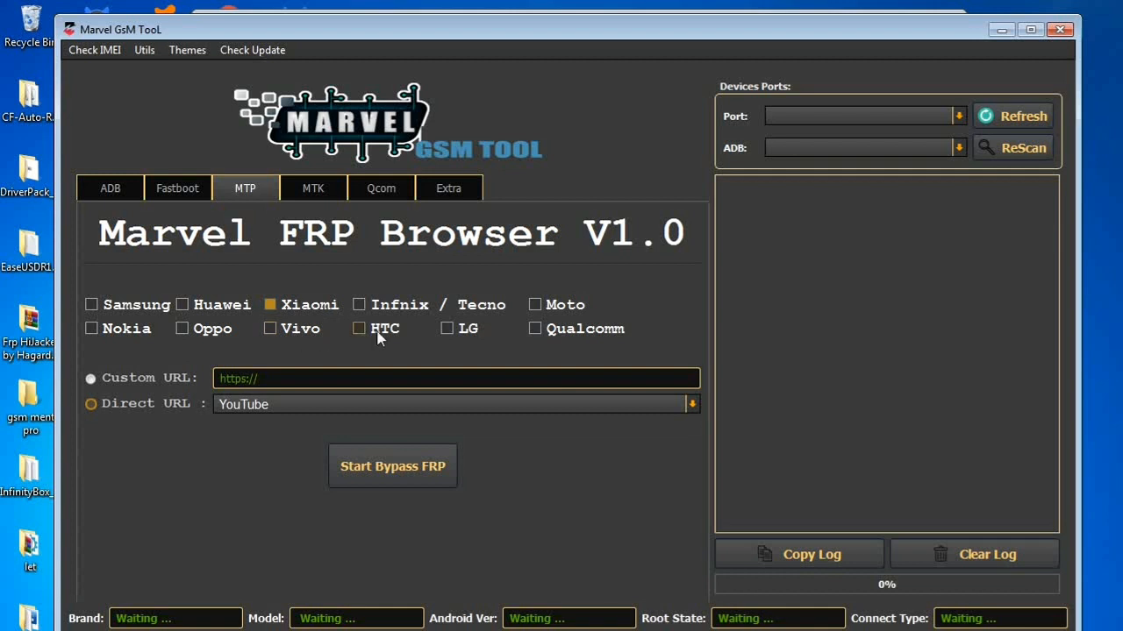
left_click(357, 305)
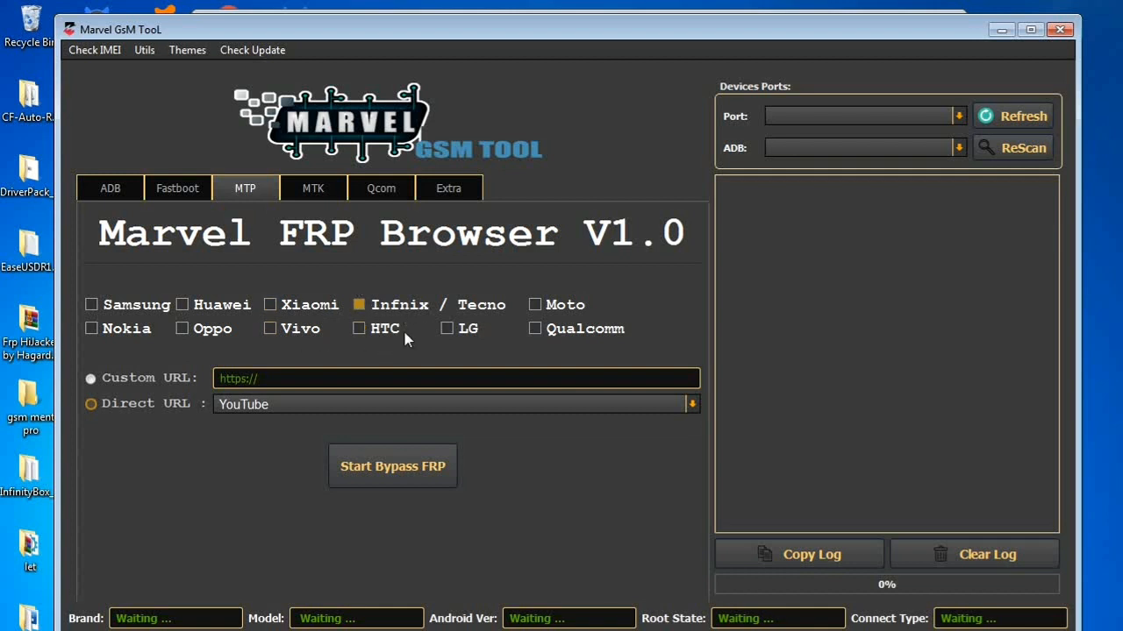
mouse_move(419, 337)
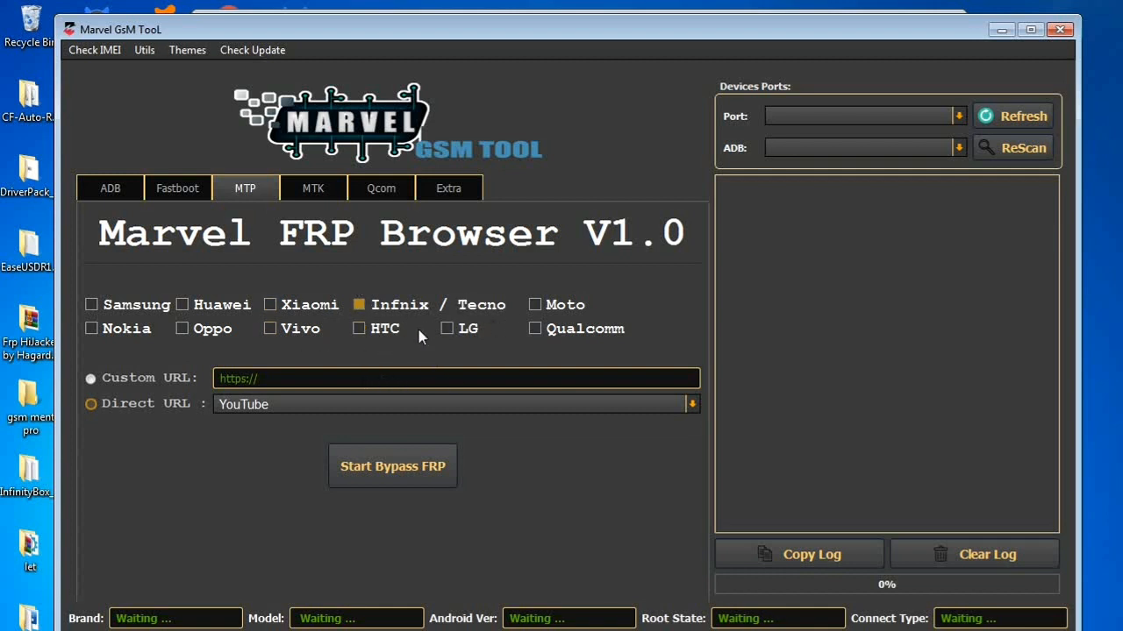
left_click(444, 330)
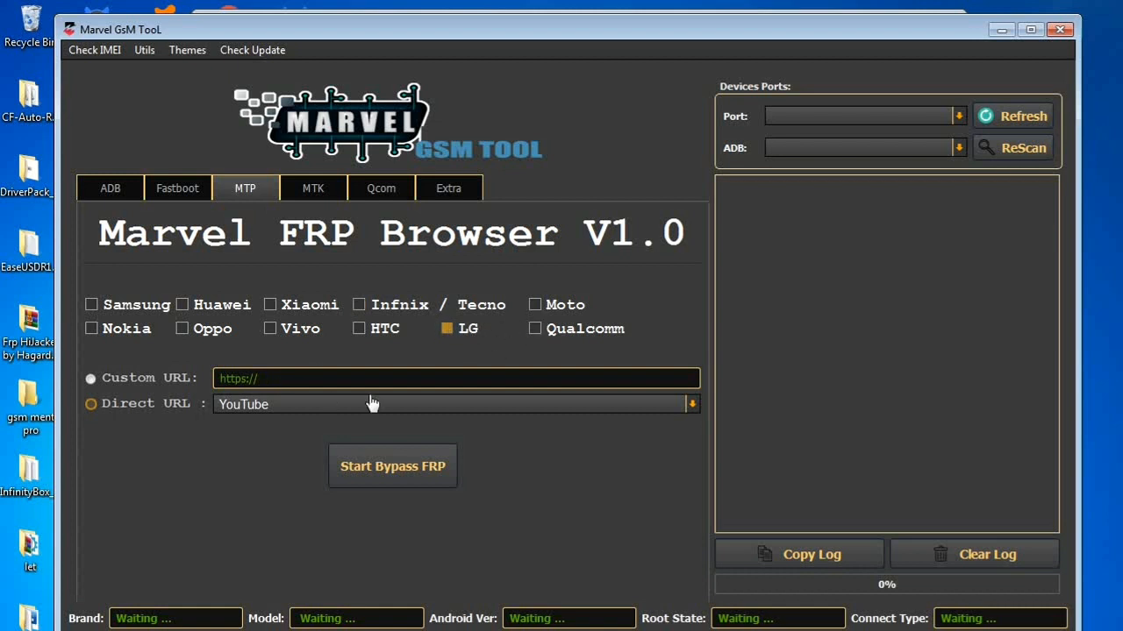
left_click(536, 305)
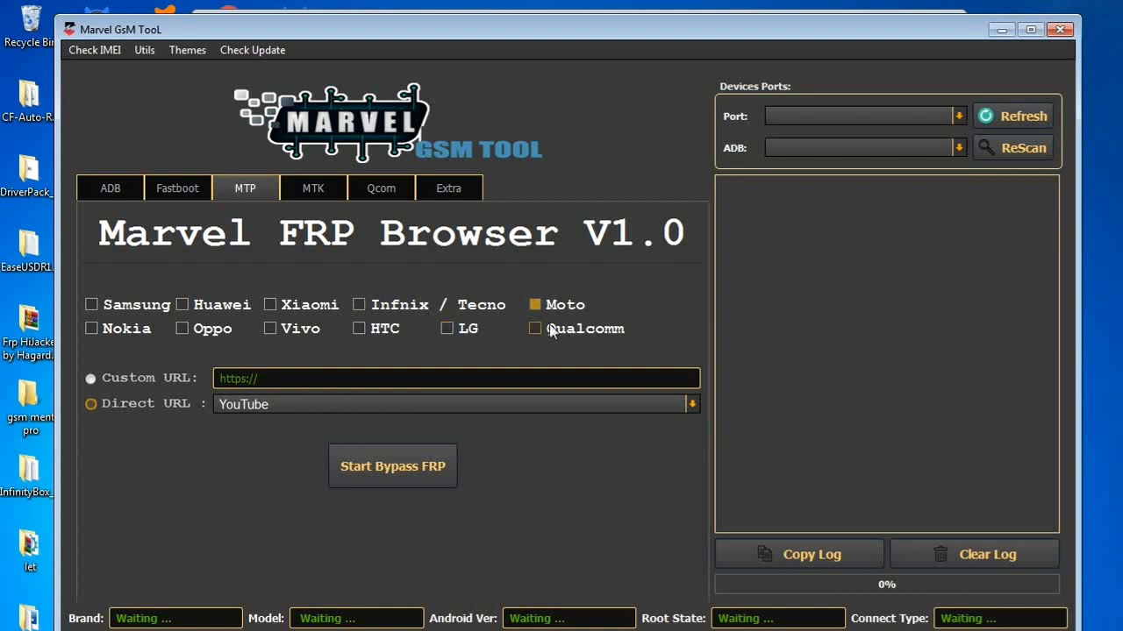
left_click(535, 330)
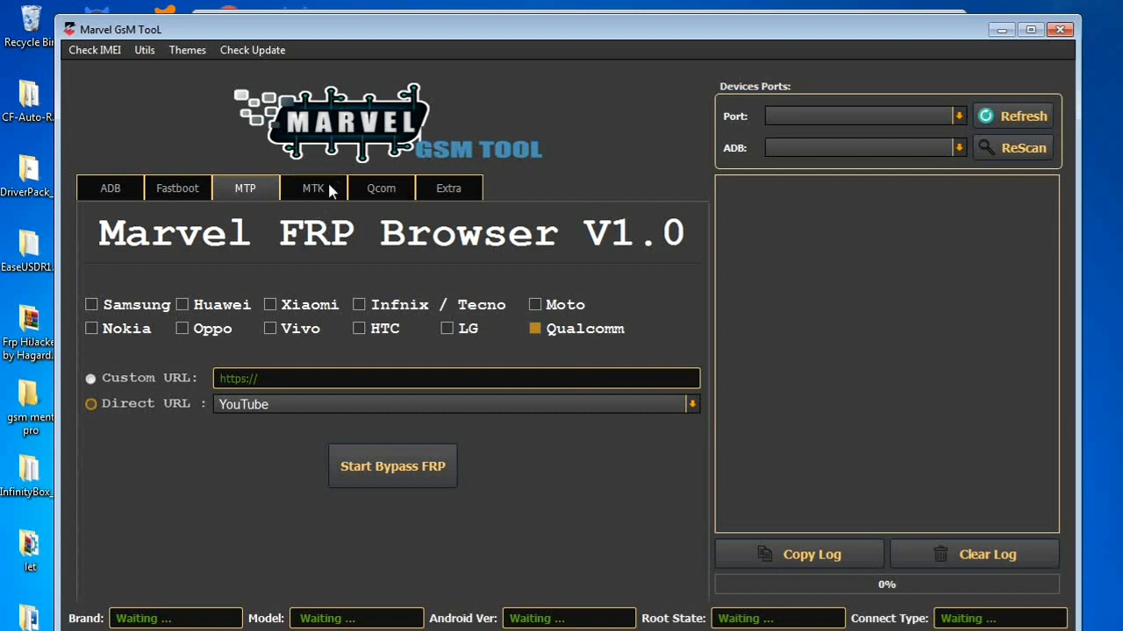
Go to the MTK section and its Mtk Address page for scatter-file partitions
left_click(312, 187)
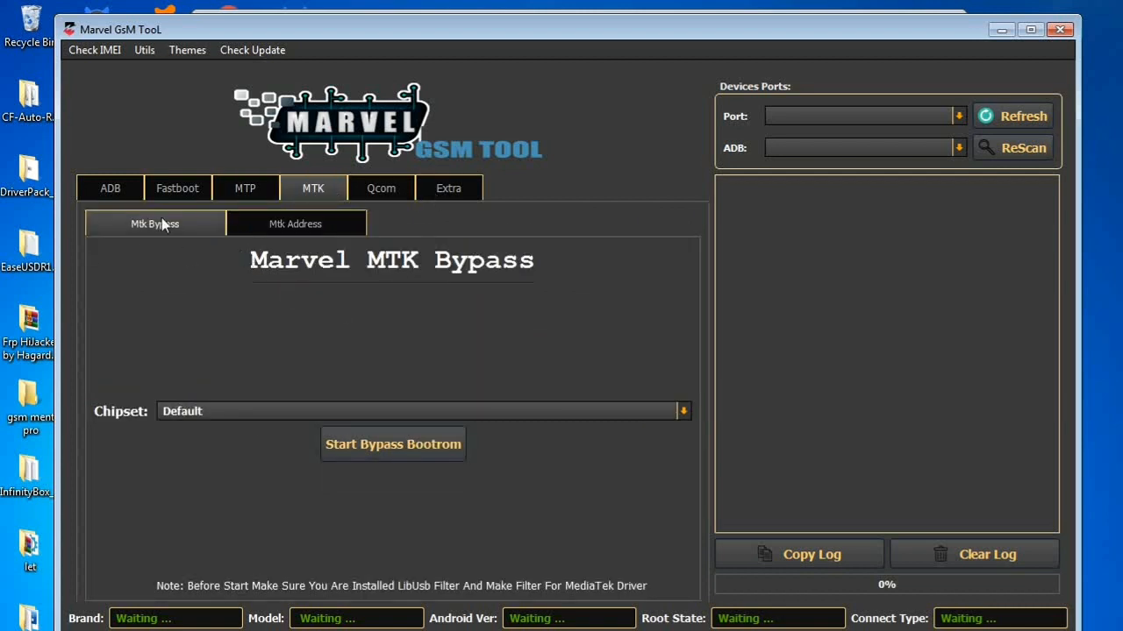
mouse_move(396, 449)
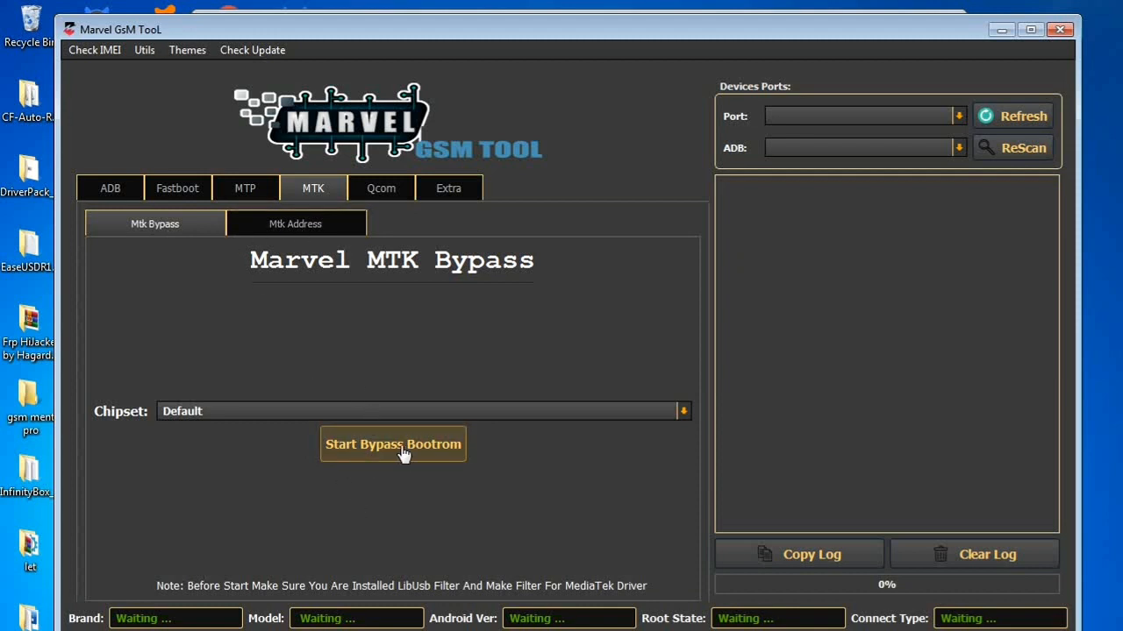
mouse_move(447, 447)
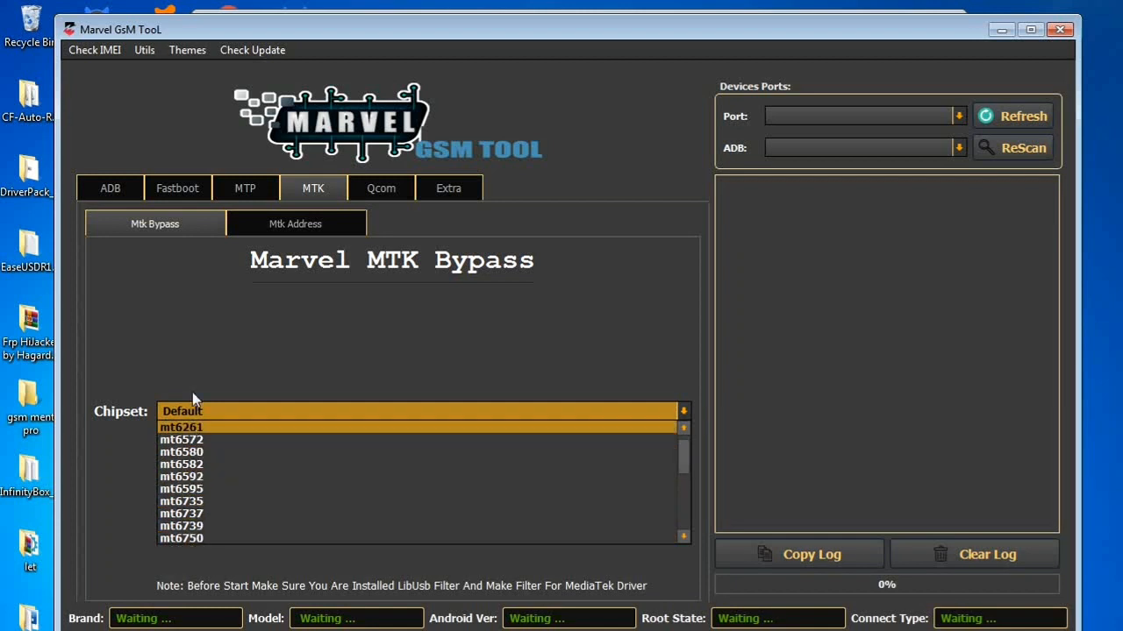
left_click(295, 224)
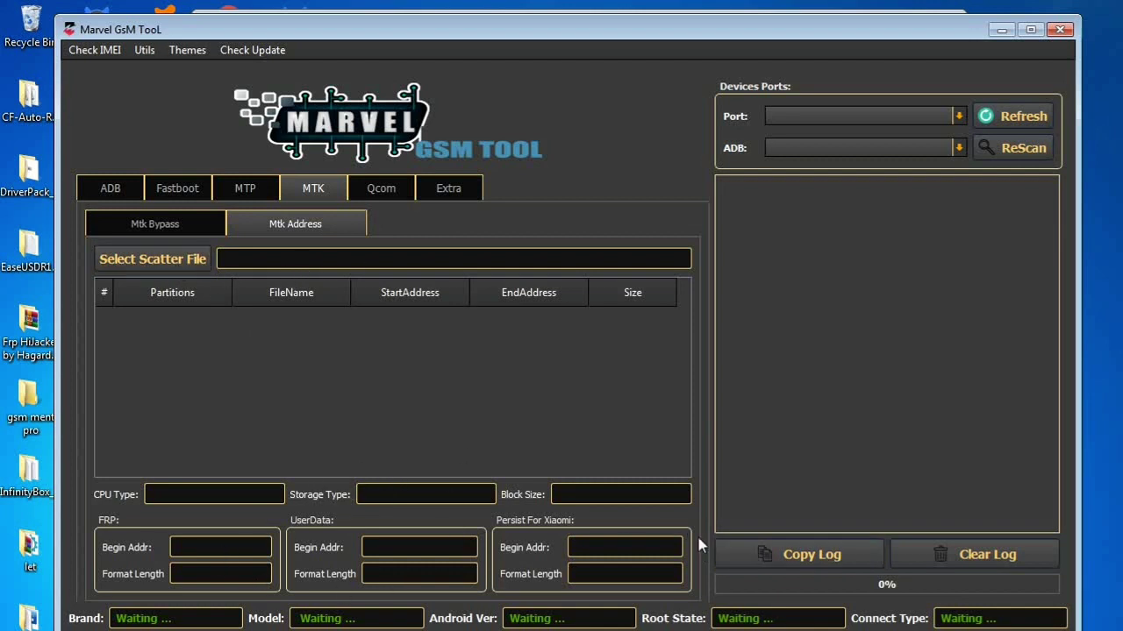
mouse_move(377, 200)
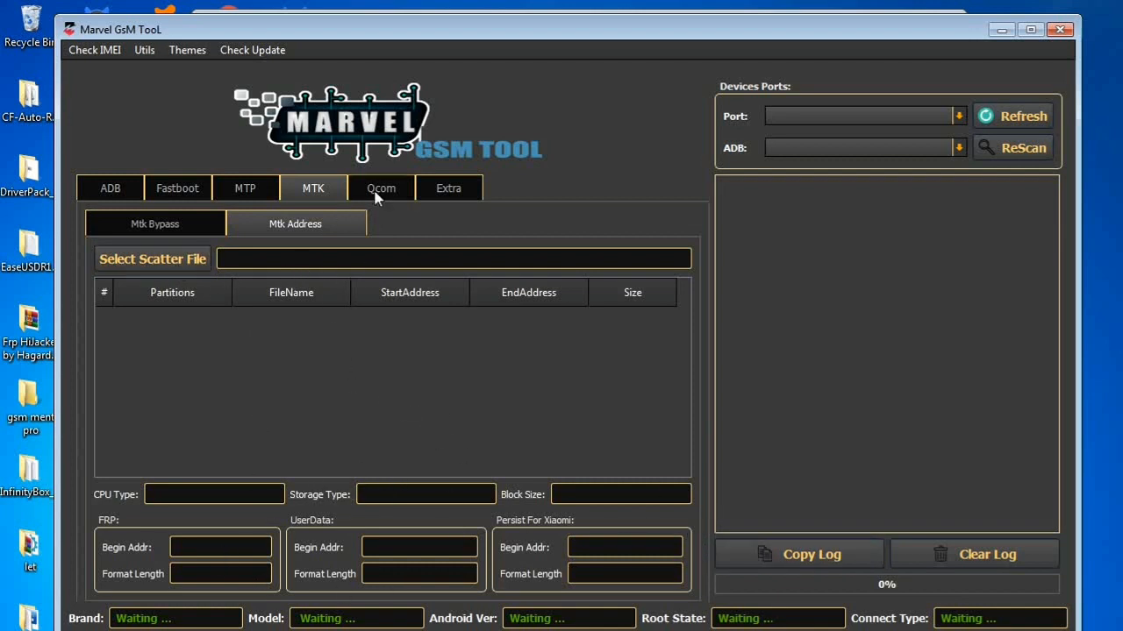
View the Qcom firehose and Xiaomi Mi Account Bypasser pages, then the Extra test point viewer
left_click(380, 187)
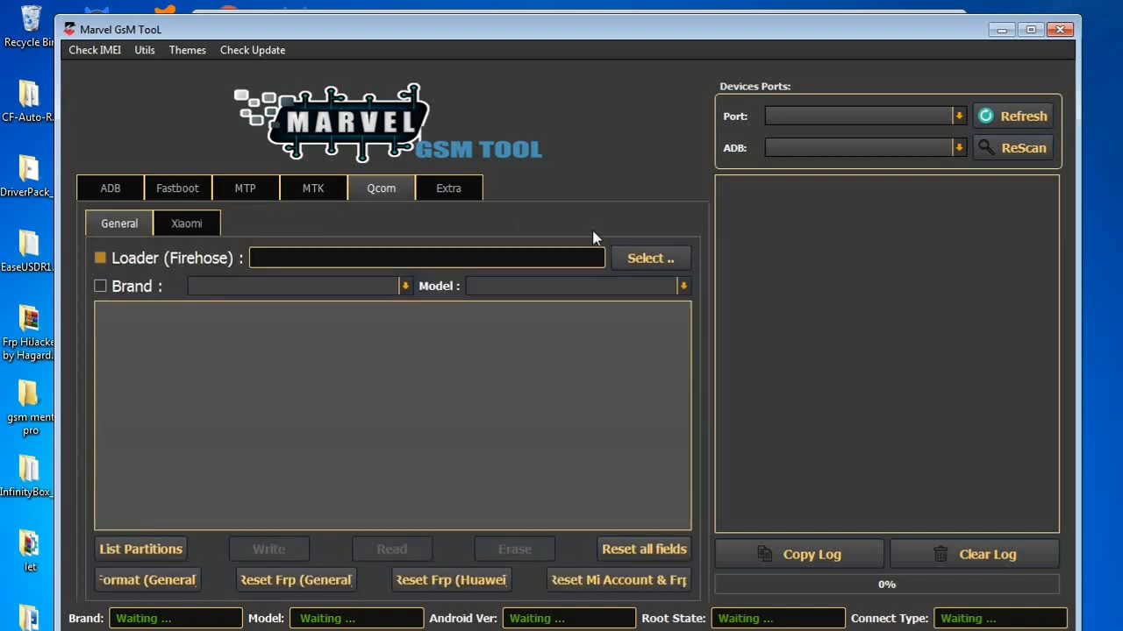
mouse_move(509, 266)
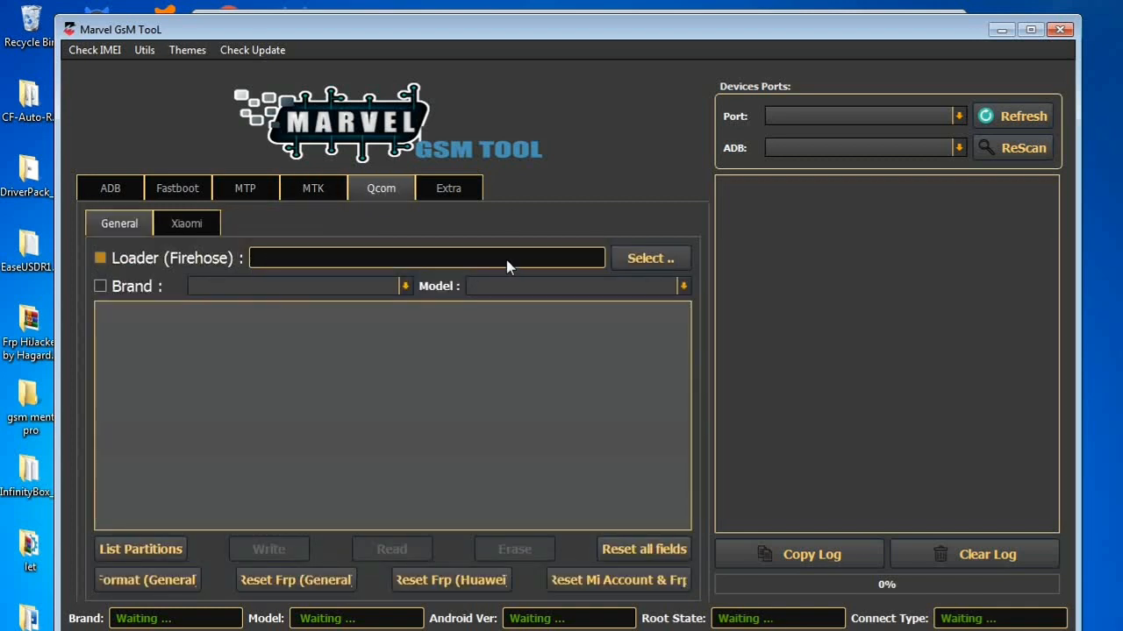
mouse_move(649, 260)
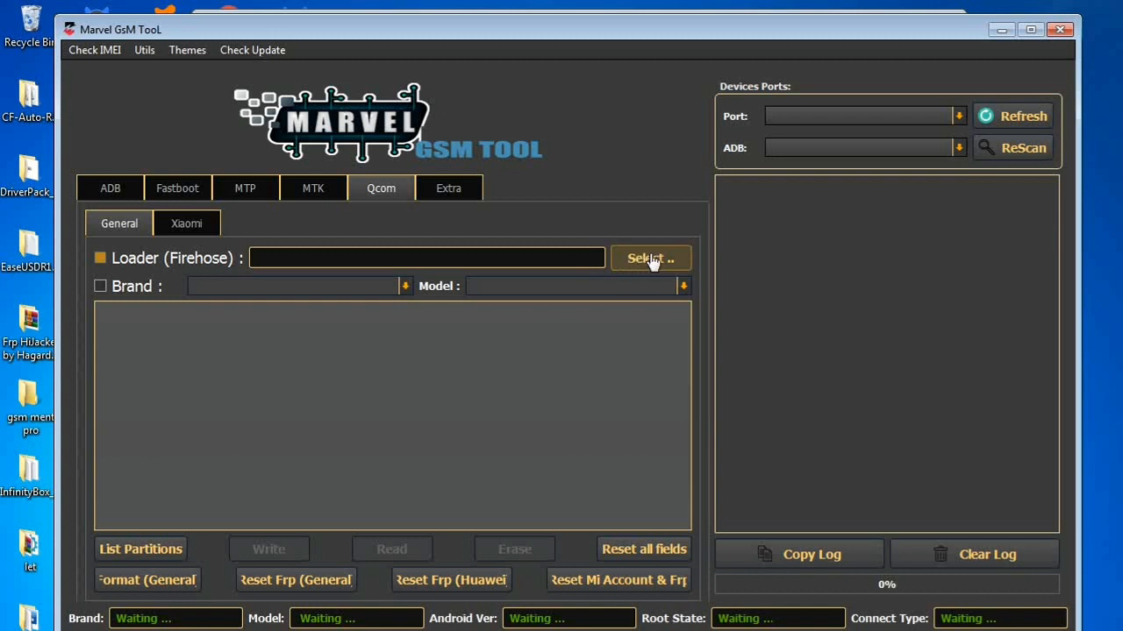
mouse_move(408, 302)
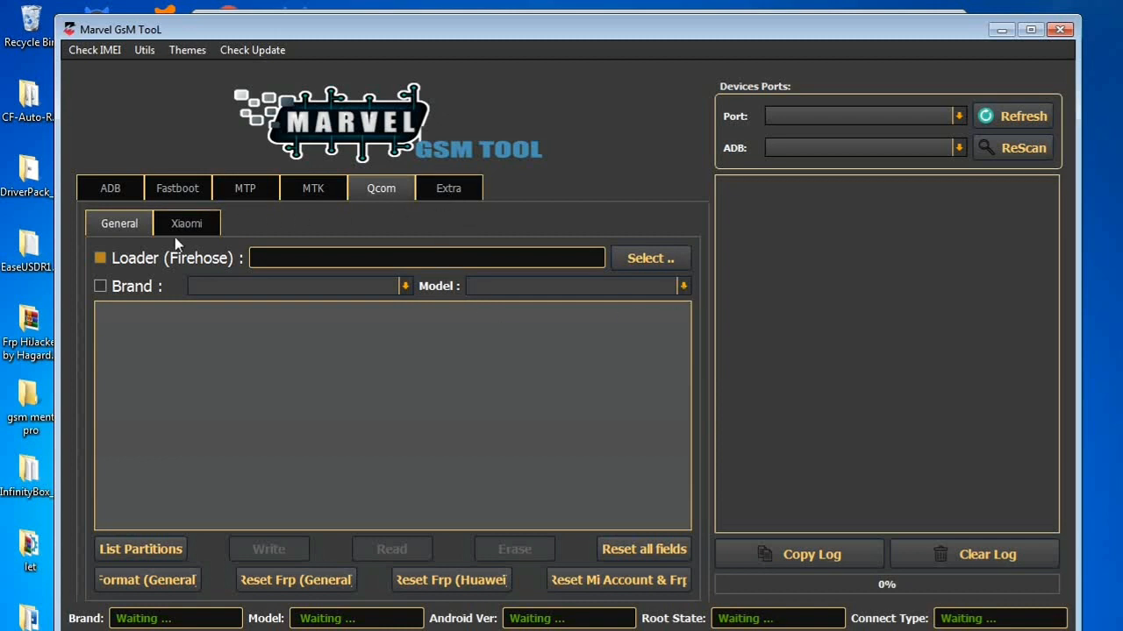
left_click(186, 222)
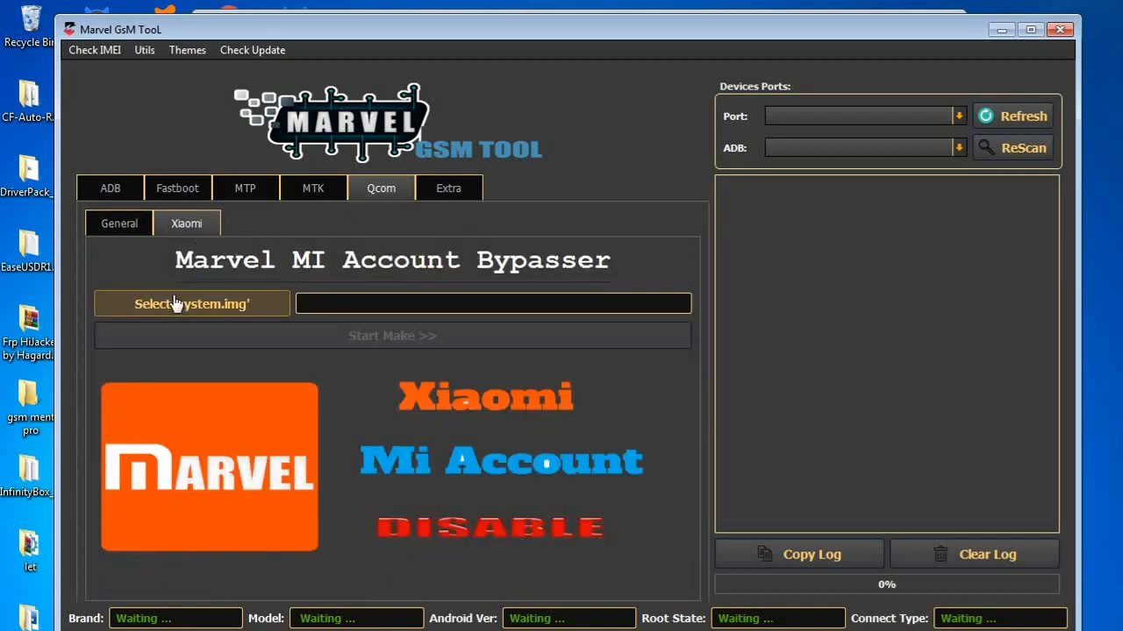
mouse_move(418, 447)
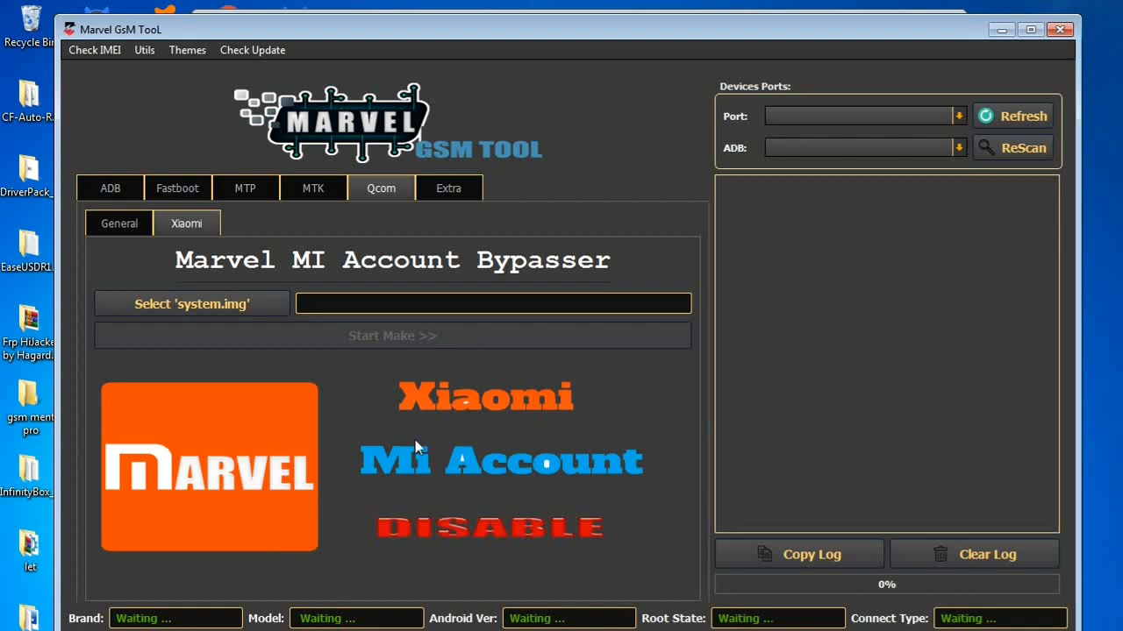
mouse_move(505, 378)
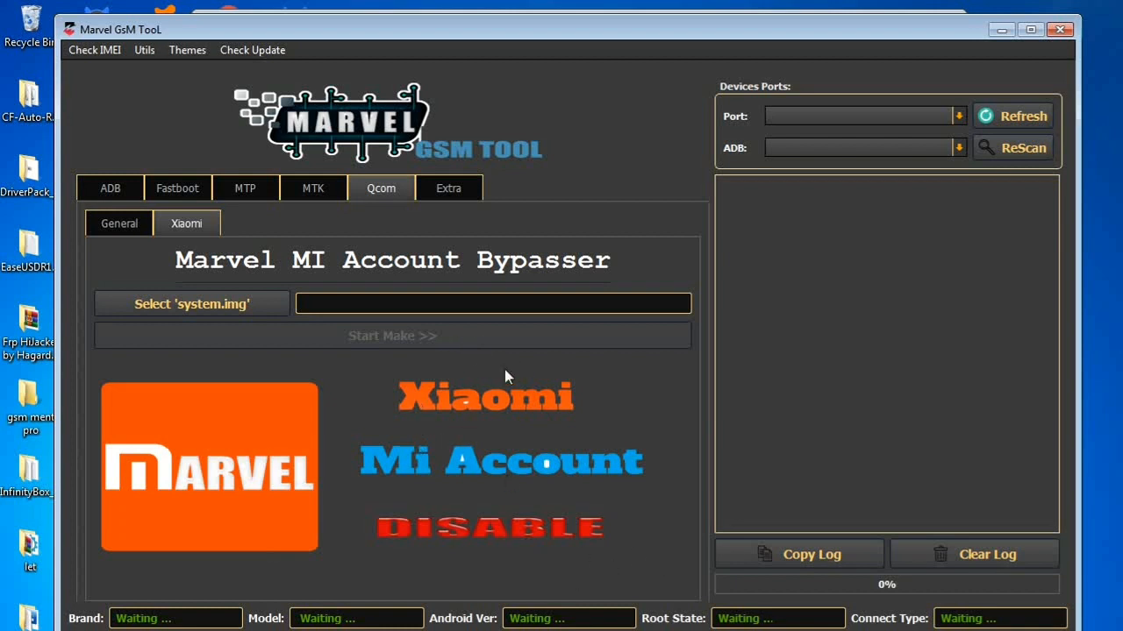
left_click(449, 188)
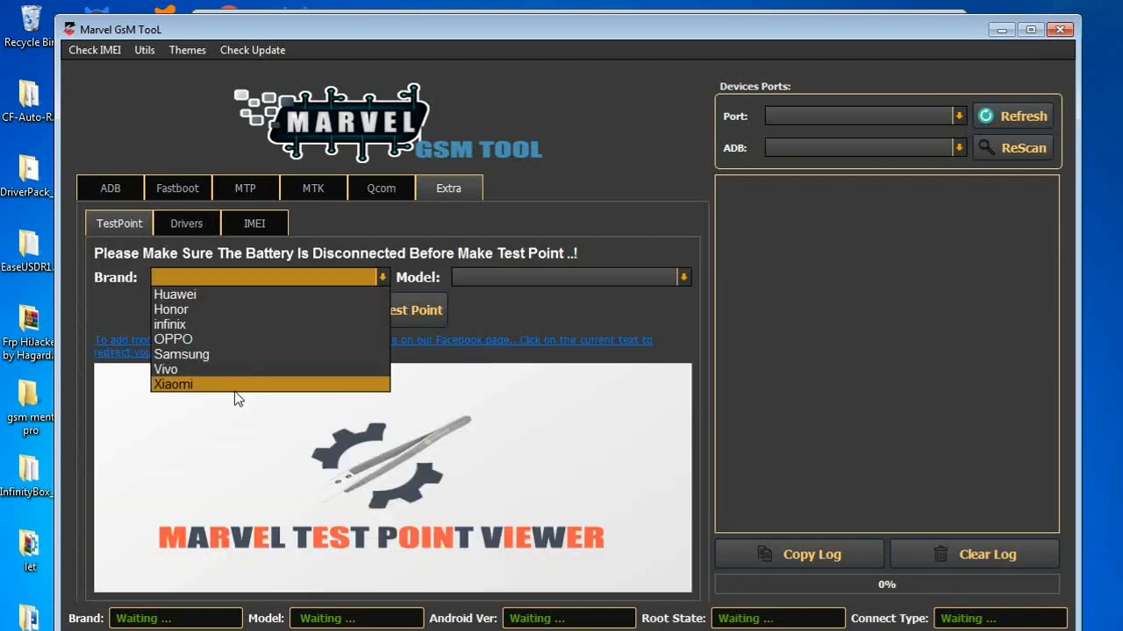
View and close the Huawei test point pictures for models ALP-L29 and BLL-L21
left_click(176, 295)
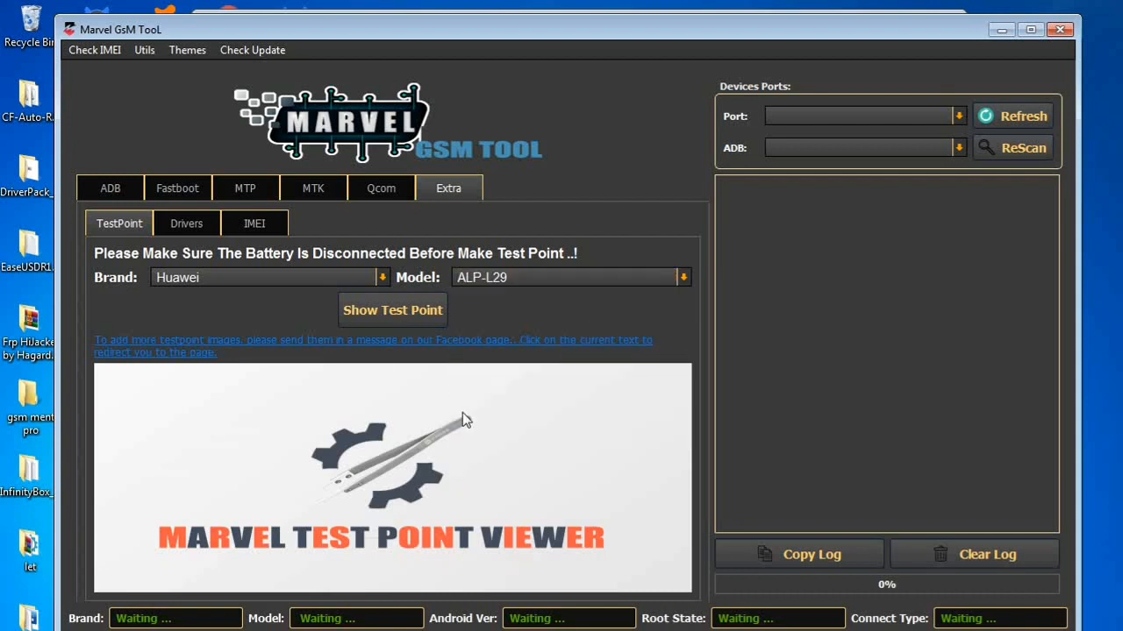
mouse_move(382, 309)
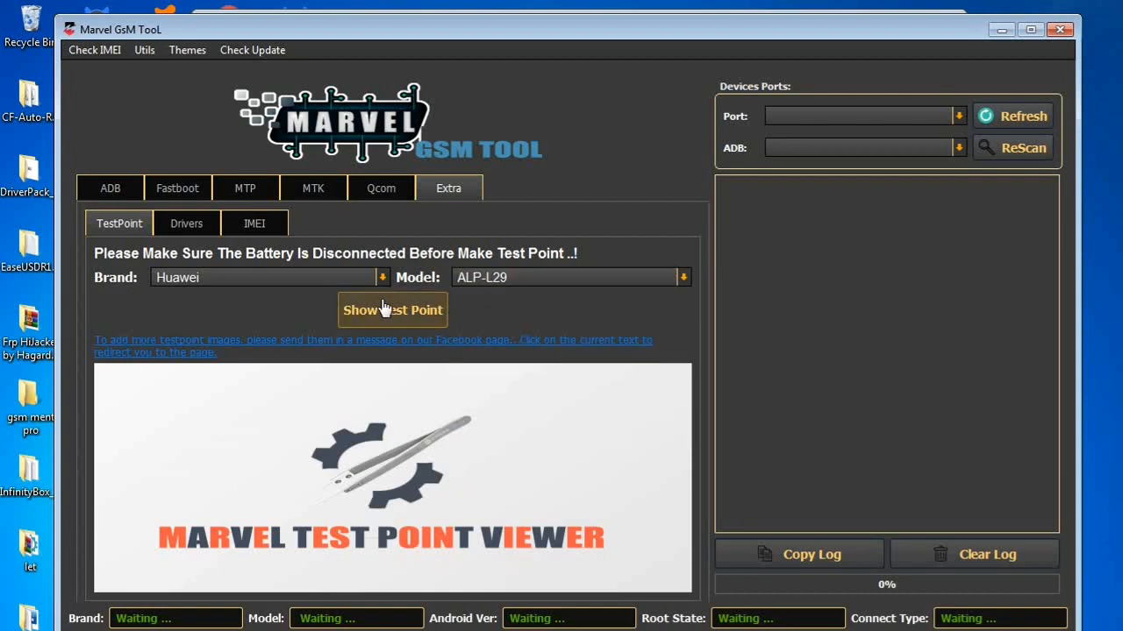
left_click(393, 308)
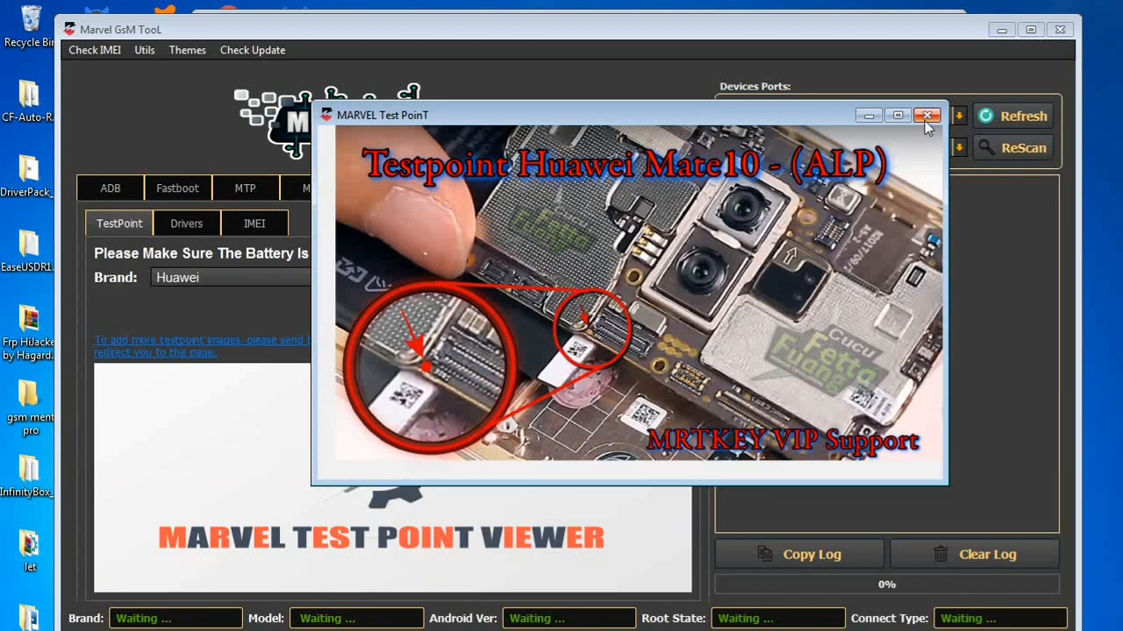
left_click(926, 115)
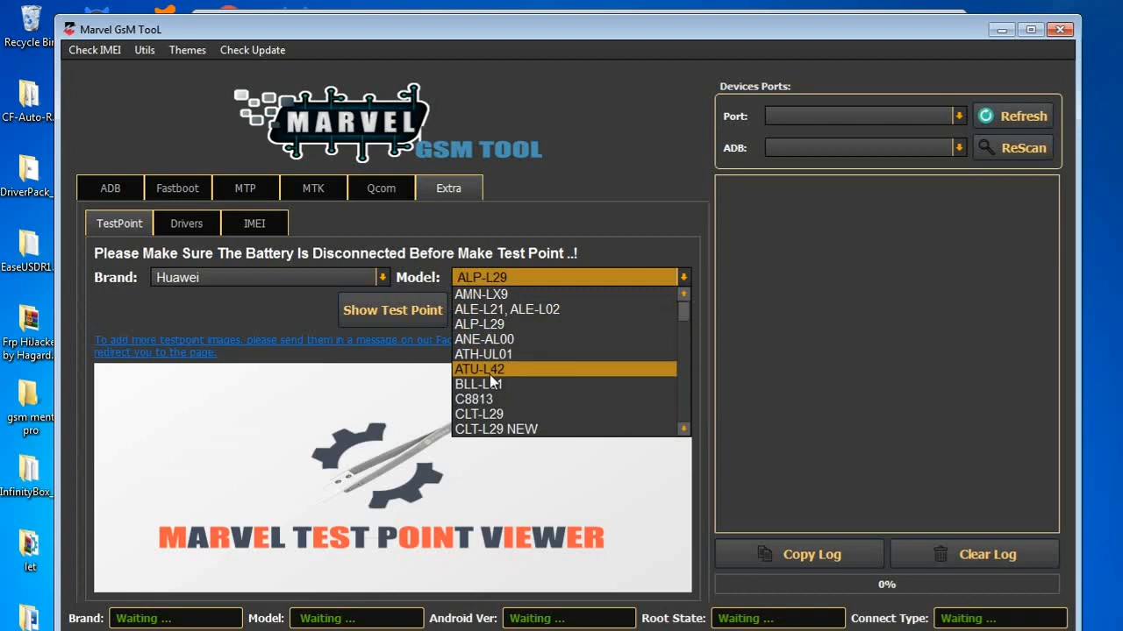
mouse_move(484, 396)
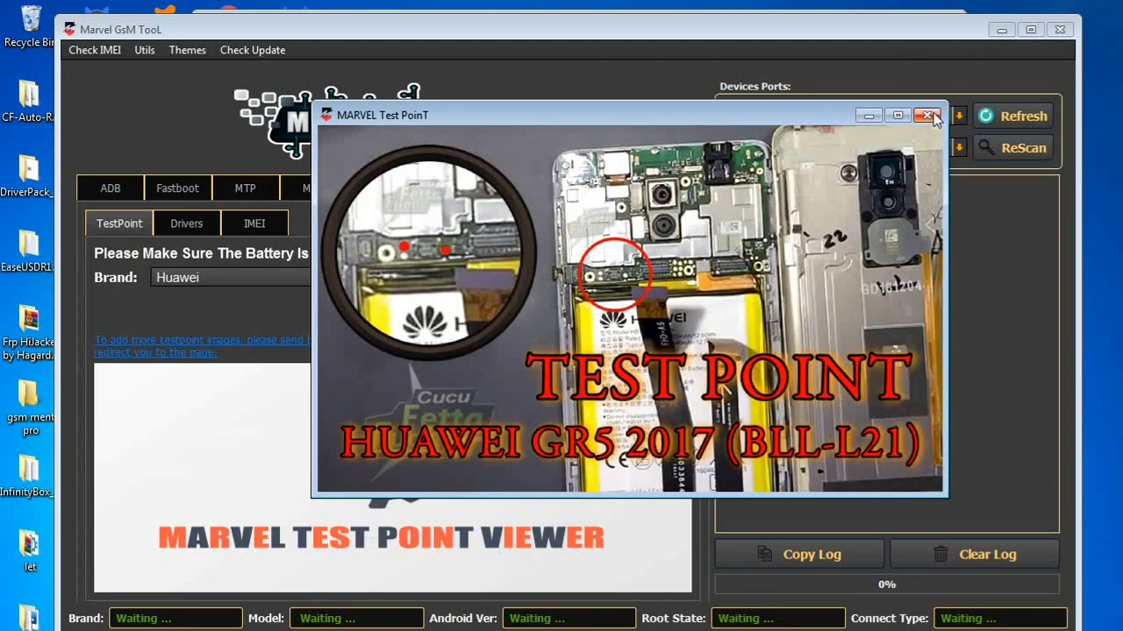
left_click(926, 115)
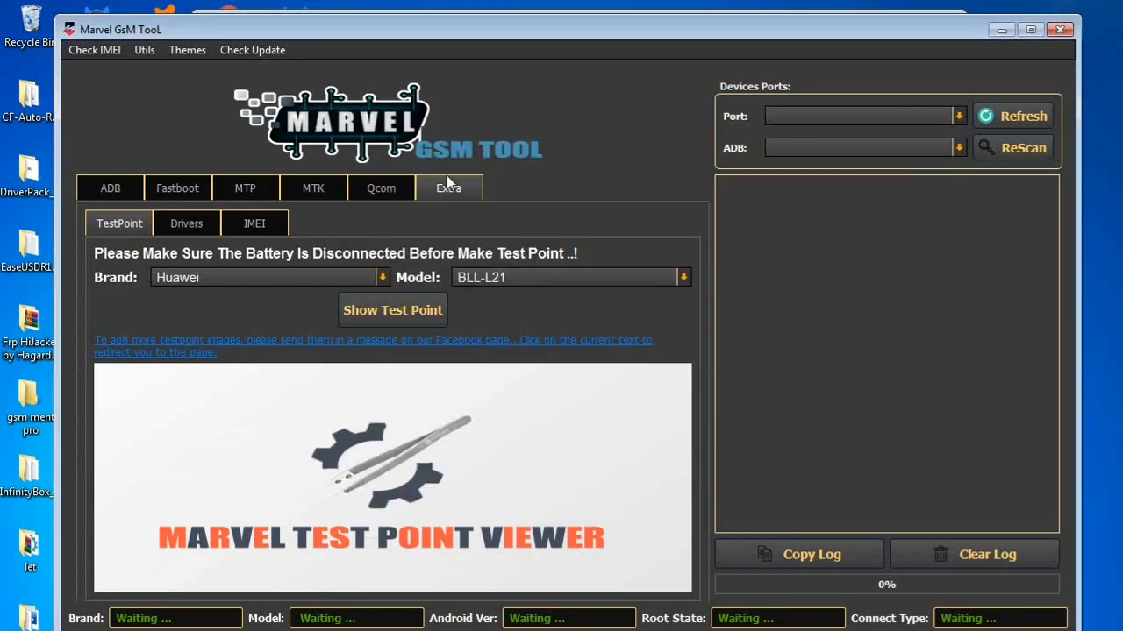
Browse the driver installer list, then bring up the IMEI generator page
left_click(186, 223)
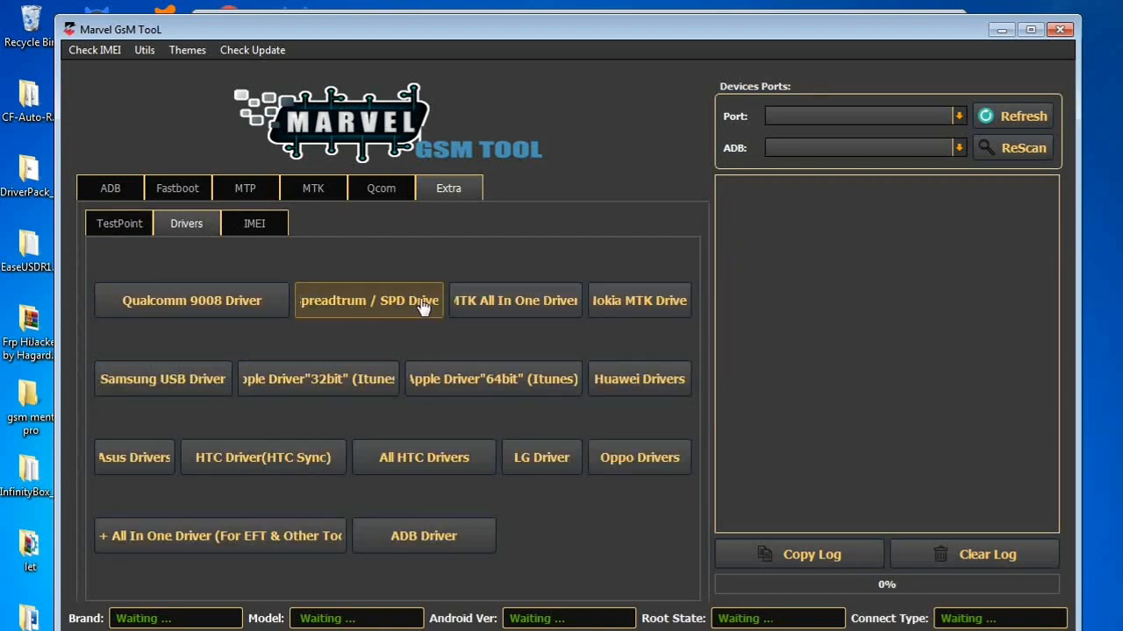
mouse_move(150, 393)
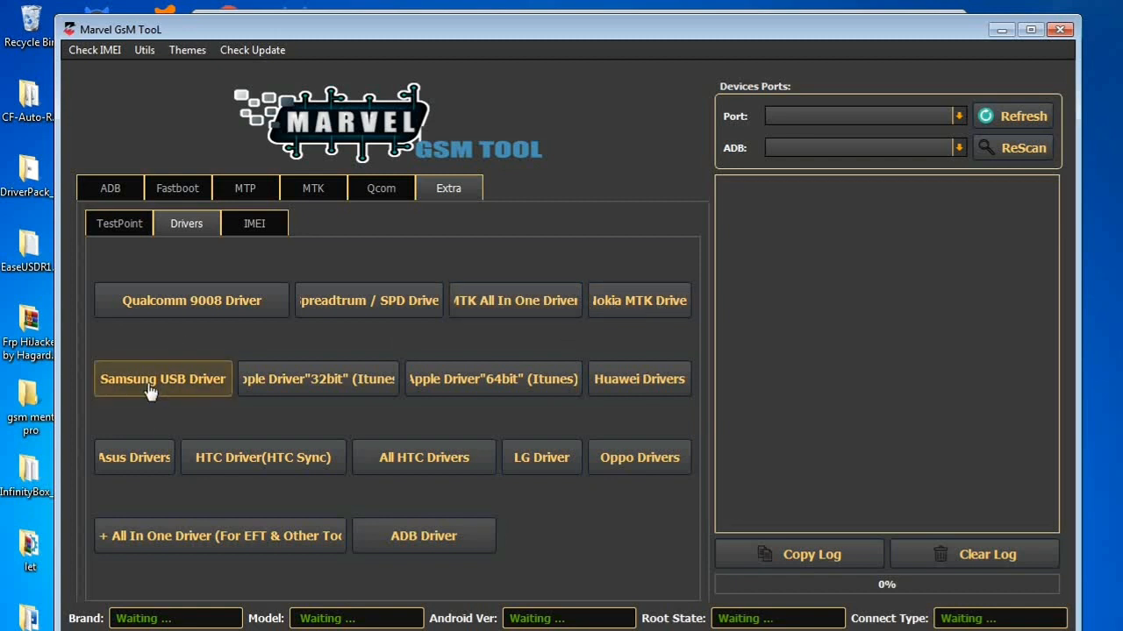
mouse_move(438, 379)
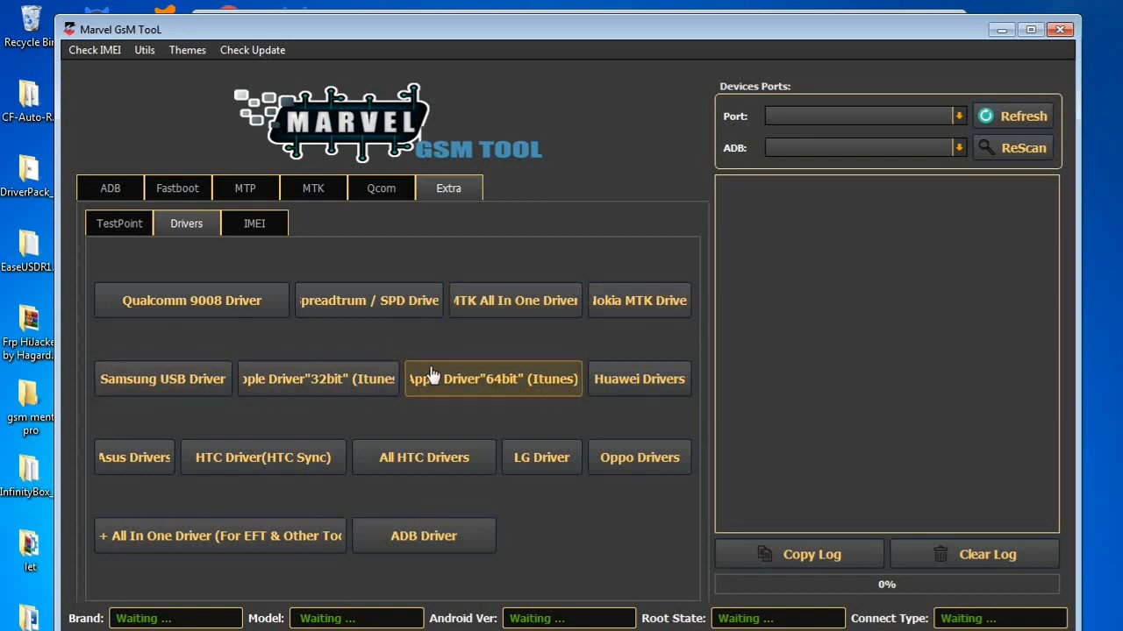
mouse_move(500, 516)
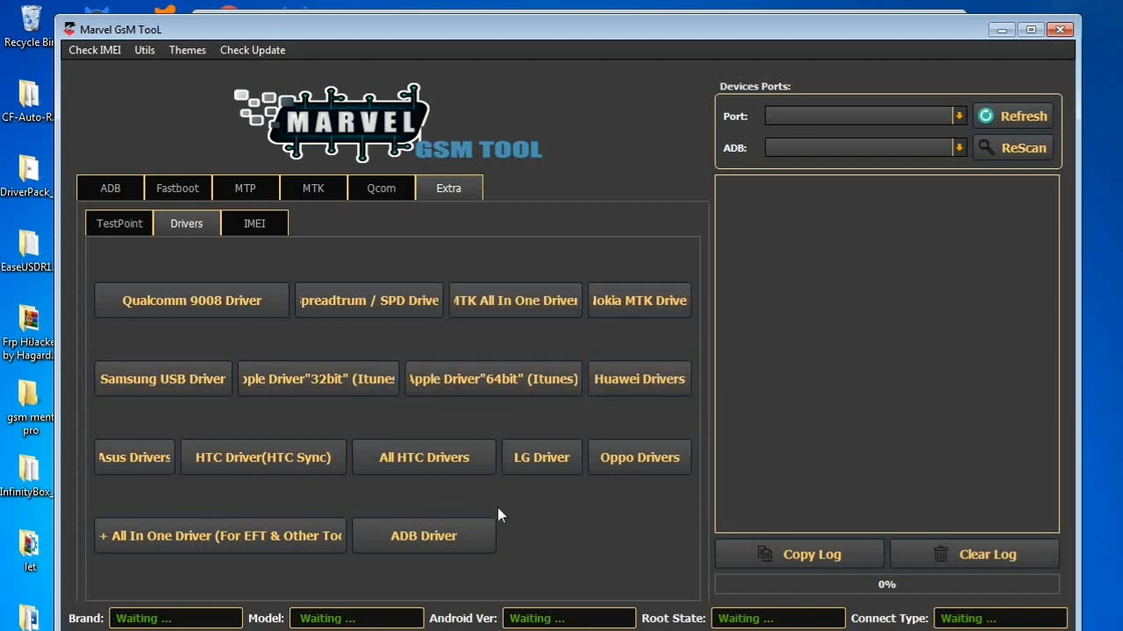
mouse_move(369, 300)
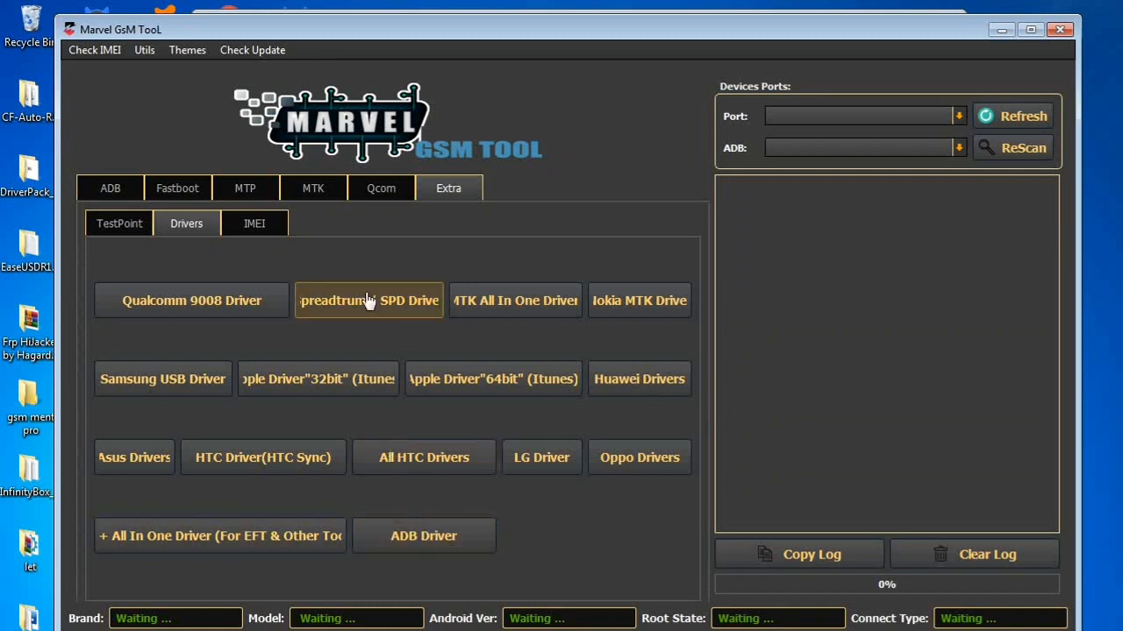
left_click(254, 224)
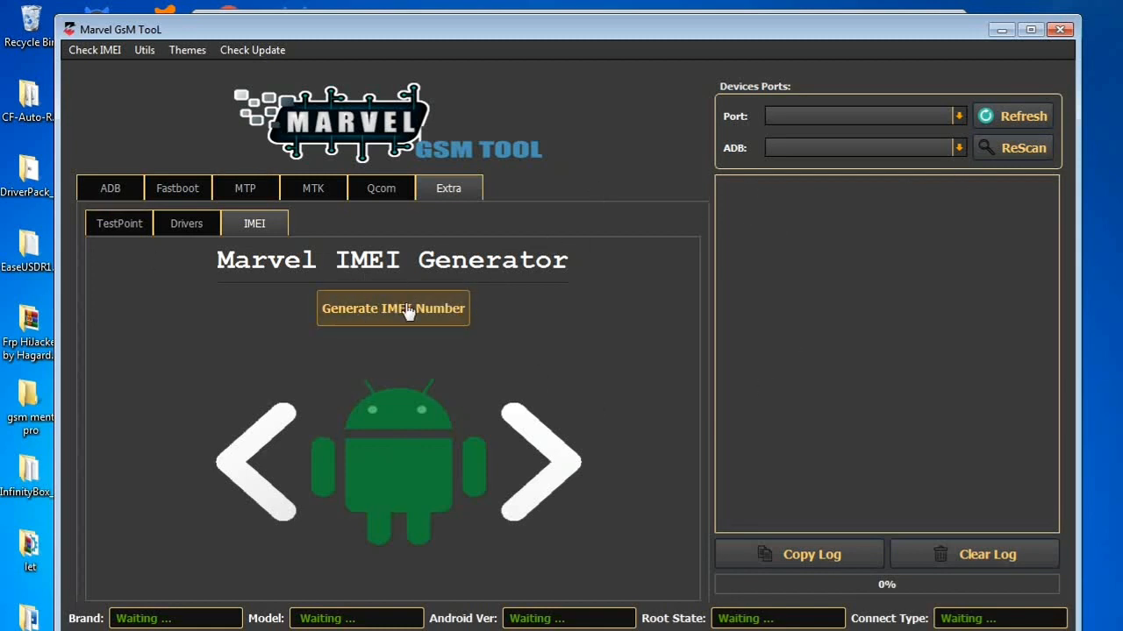
Attempt to generate an IMEI number and dismiss the python.exe missing-DLL error
left_click(393, 309)
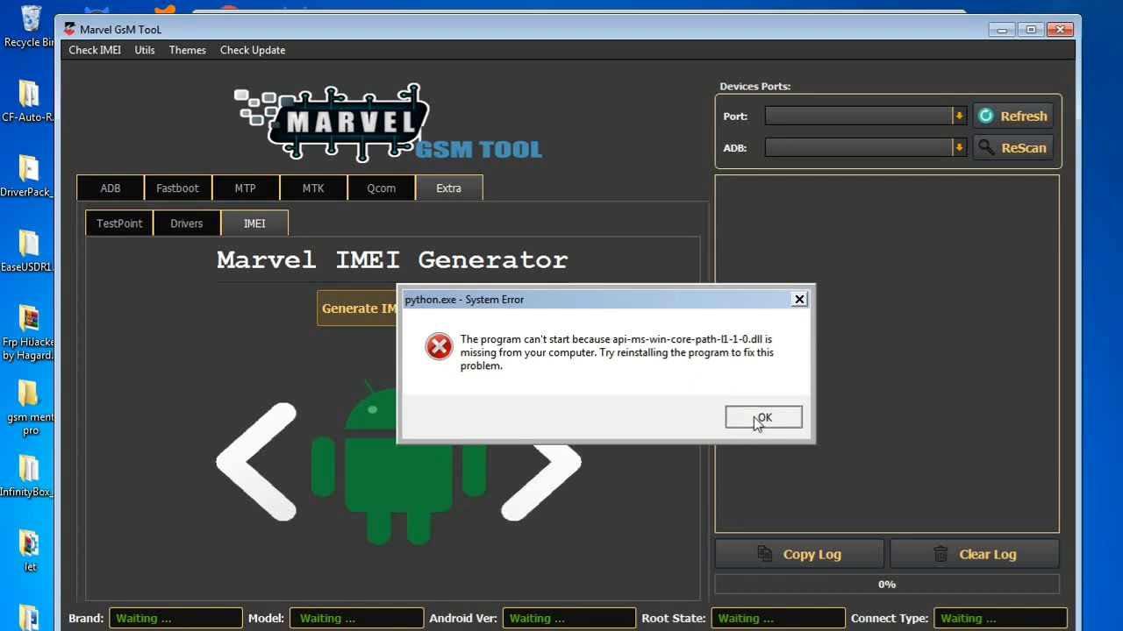
left_click(763, 417)
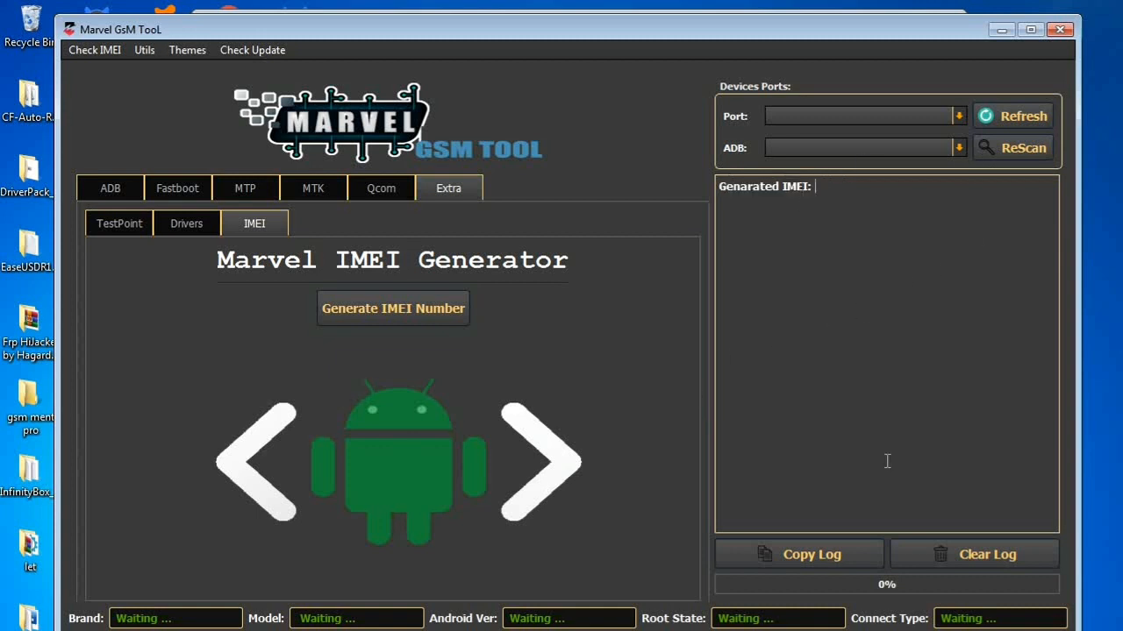
mouse_move(1005, 205)
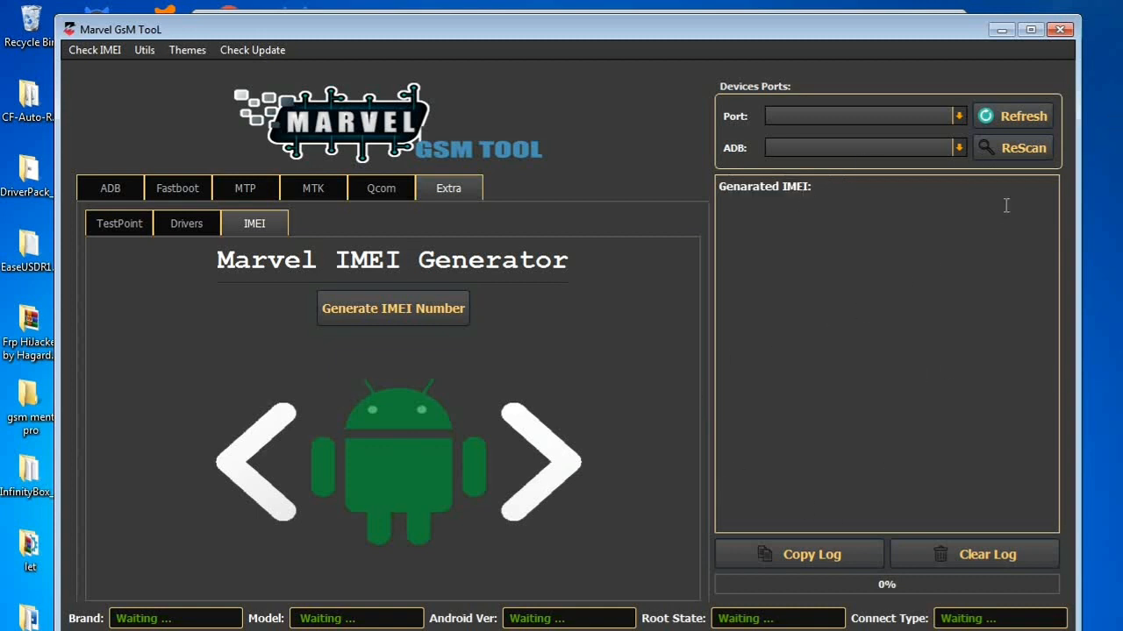
mouse_move(891, 147)
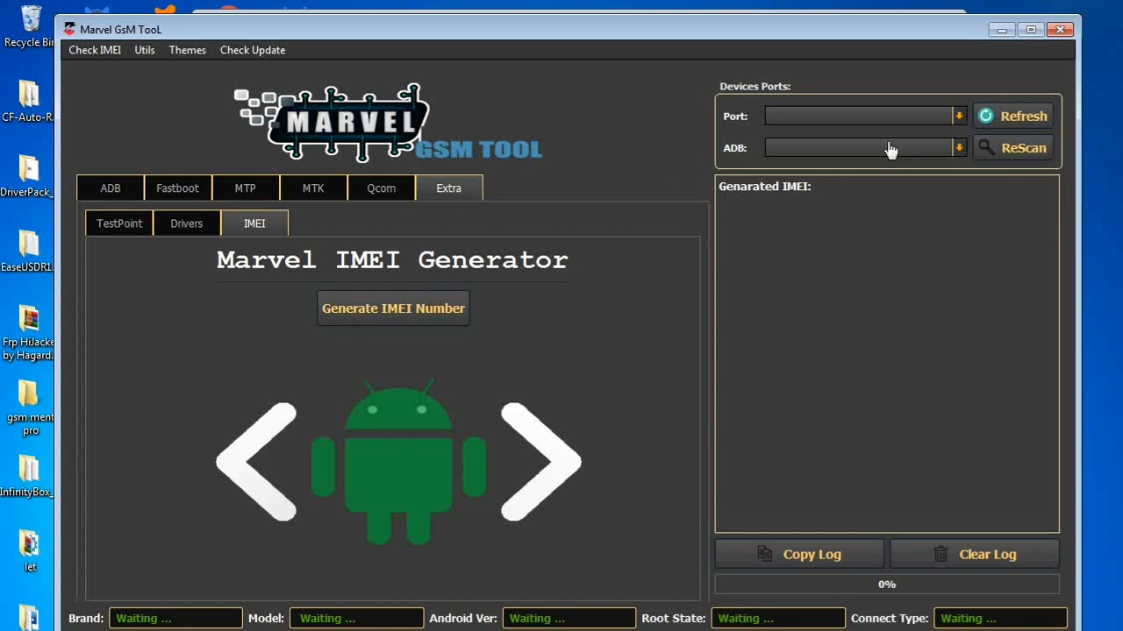